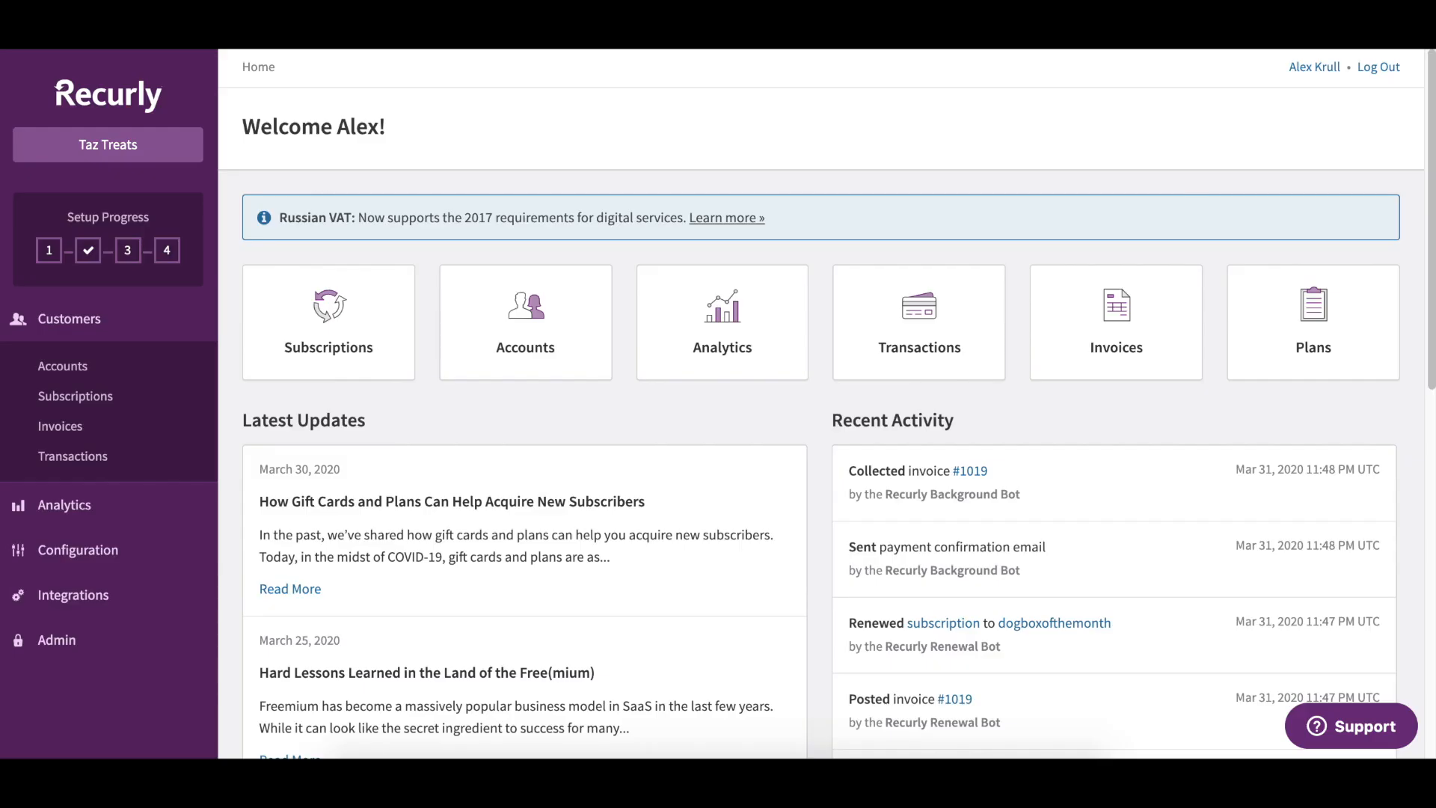
pyautogui.moveTo(122, 337)
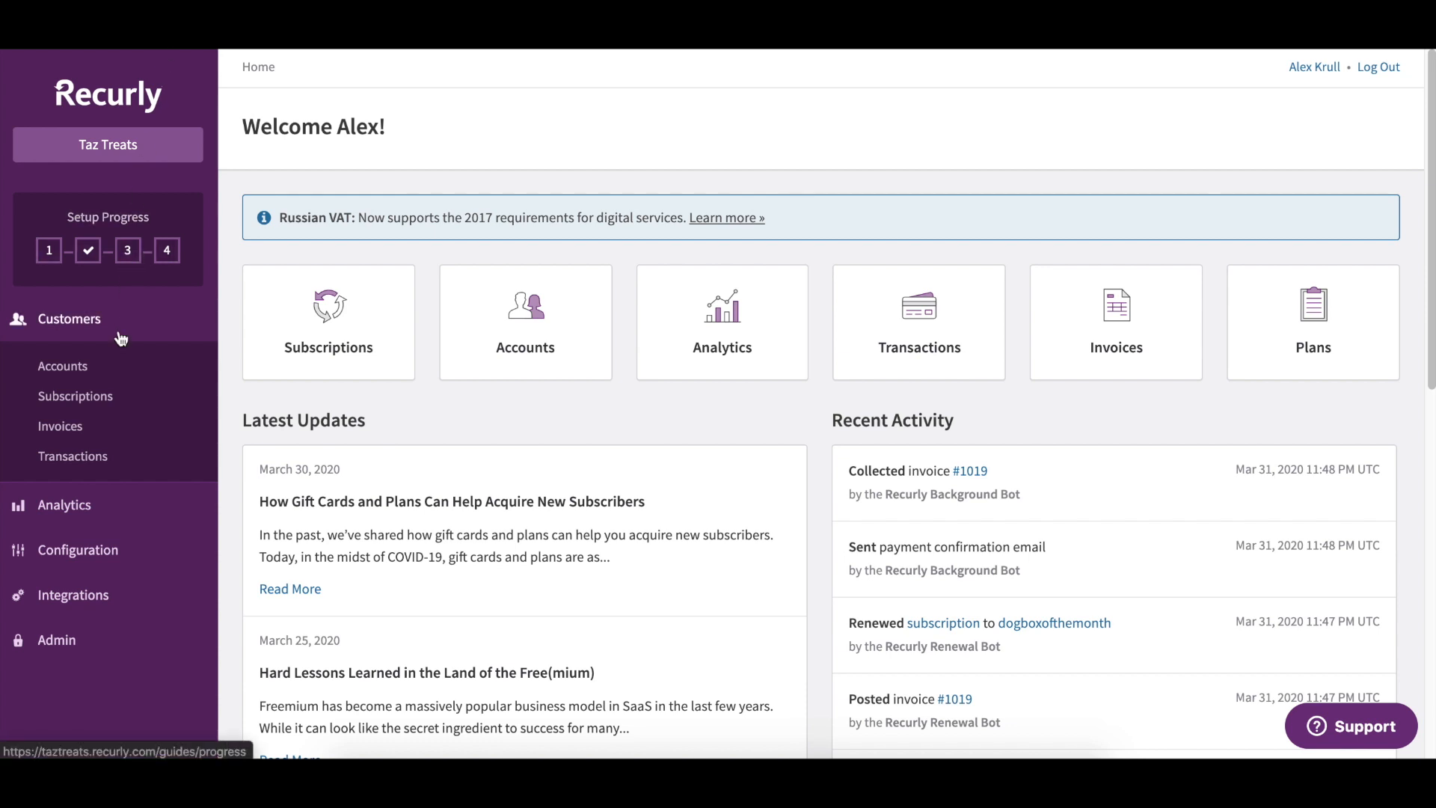
# Step: Go to the Items catalog under Configuration in the sidebar
pyautogui.click(78, 409)
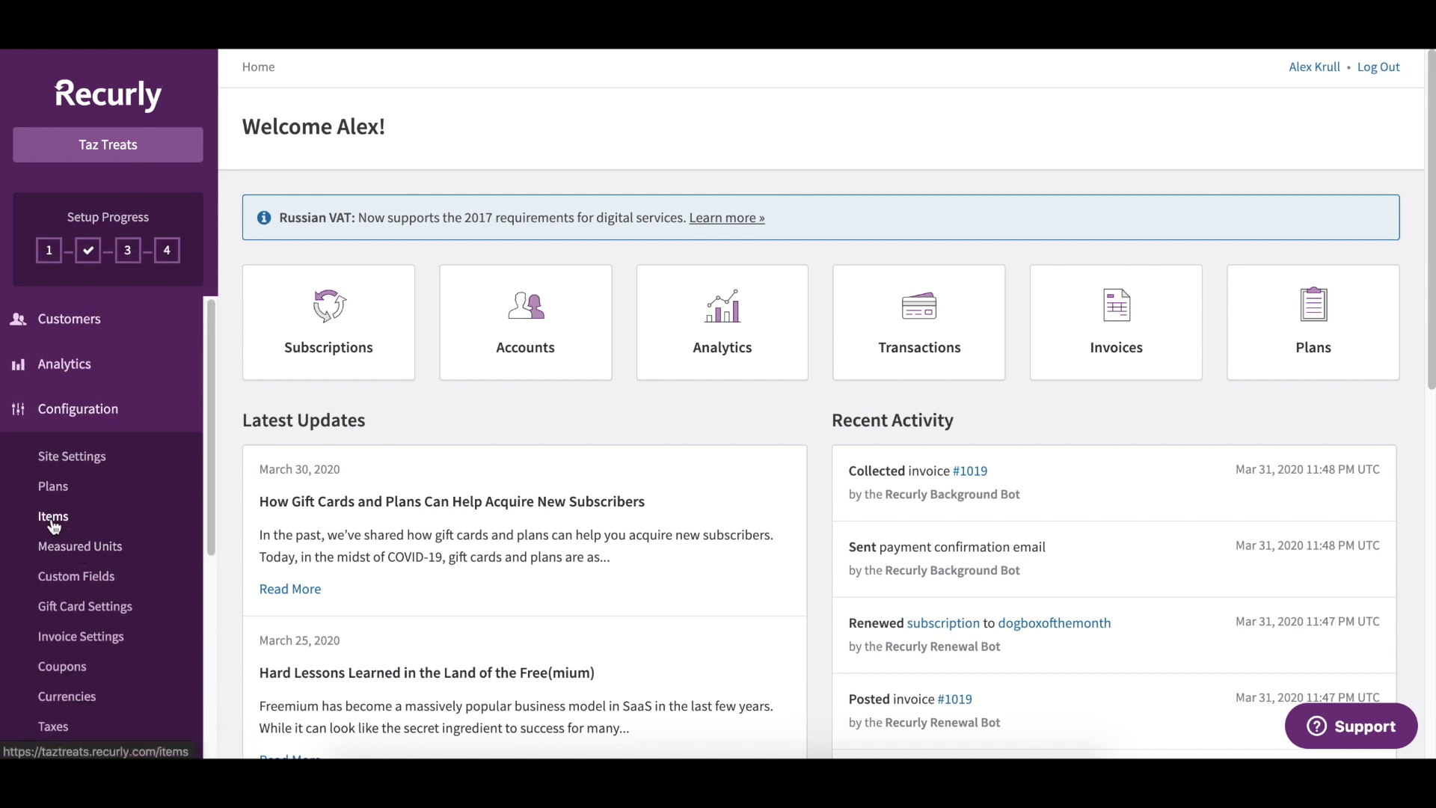
pyautogui.click(54, 516)
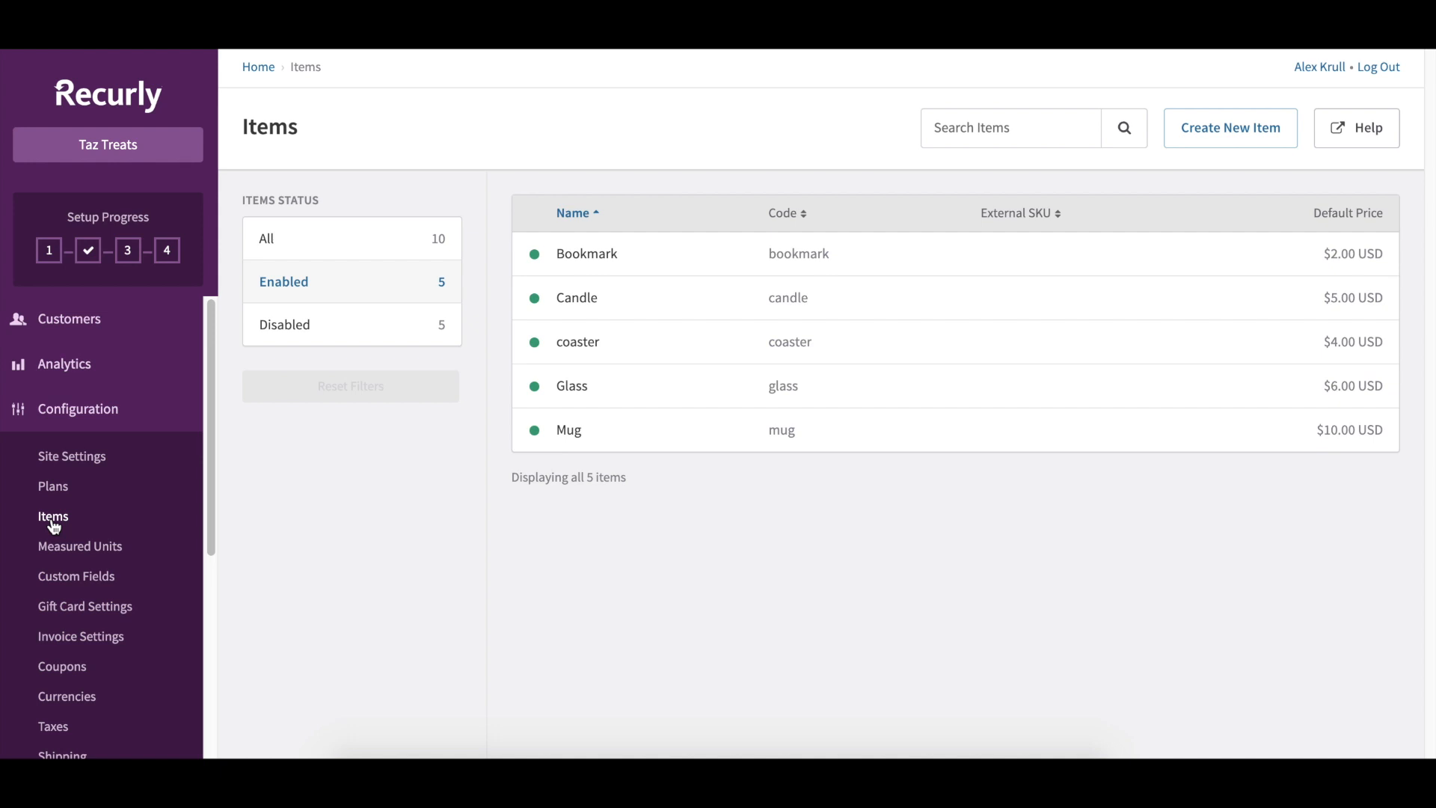
pyautogui.moveTo(1230, 127)
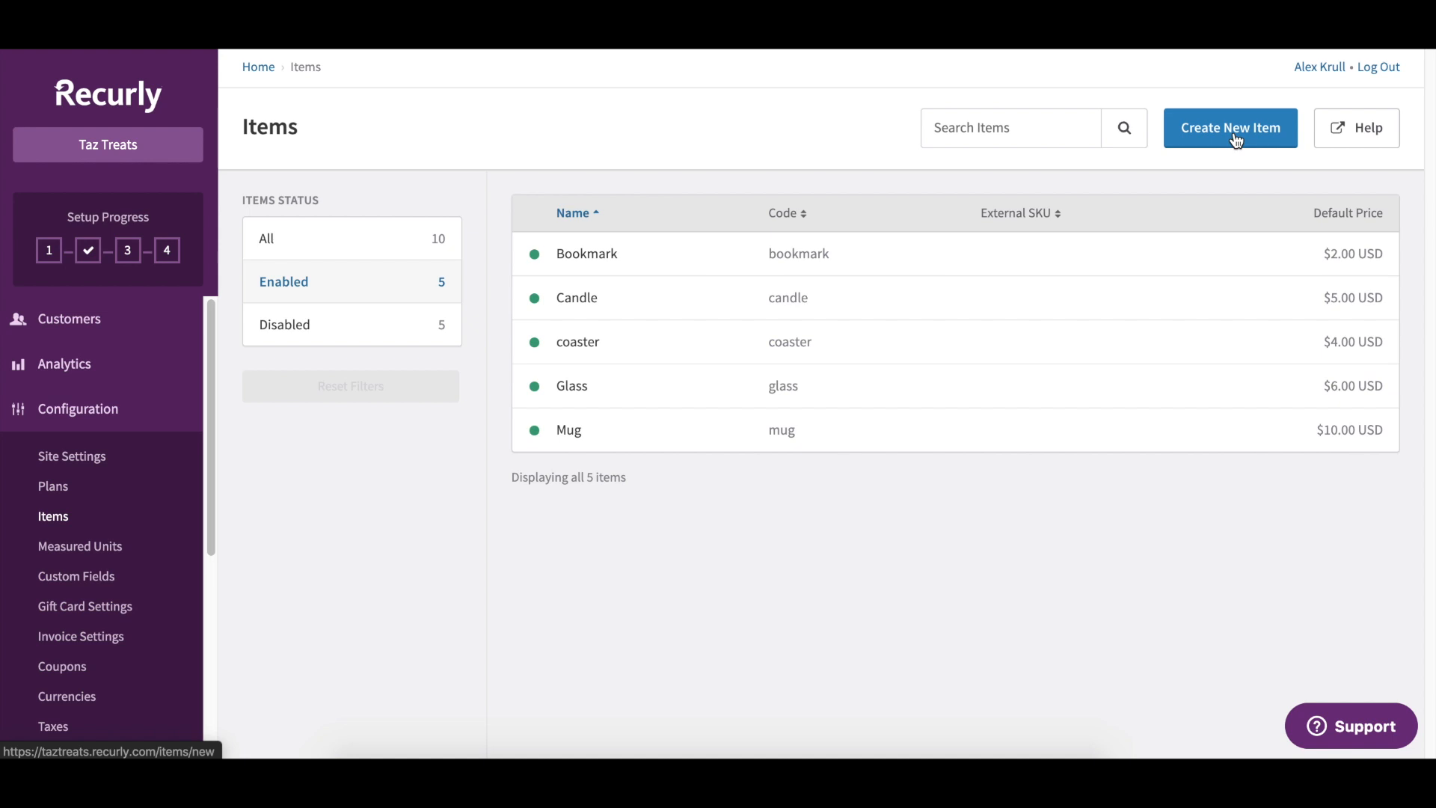
# Step: Create a new item named 'water bottle' (code waterbottle) with a default price of 12 USD
pyautogui.click(1230, 127)
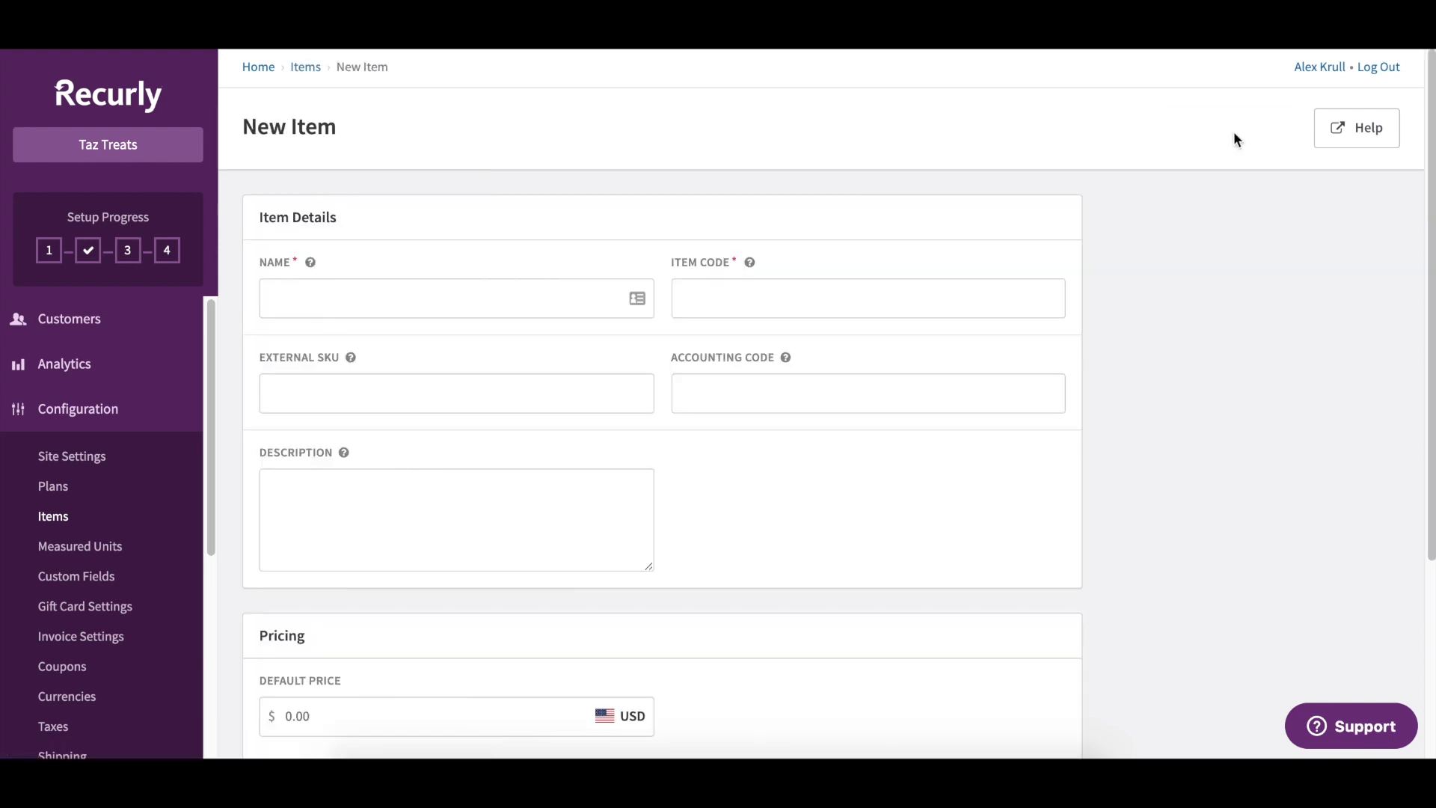
pyautogui.click(455, 298)
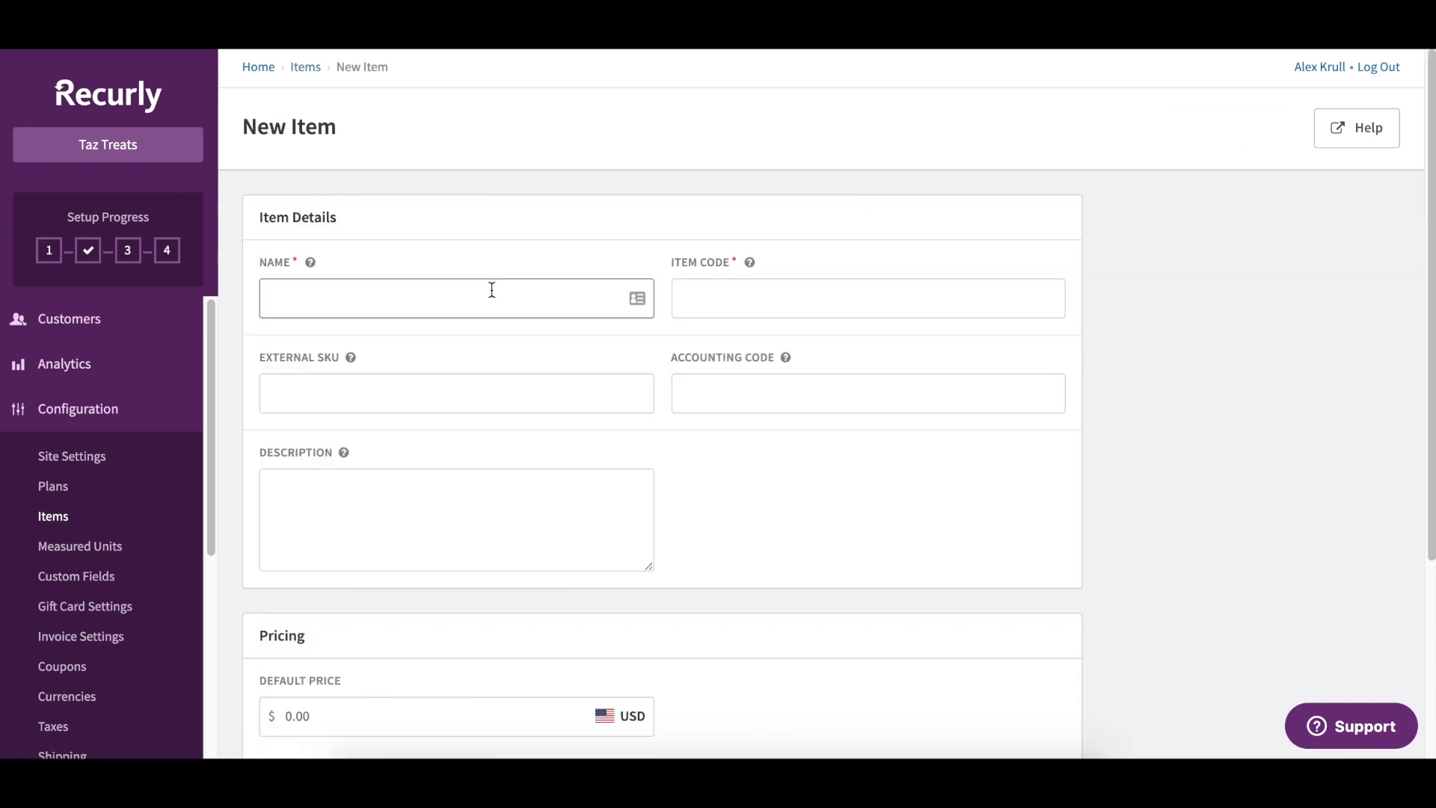
pyautogui.write('water bottle')
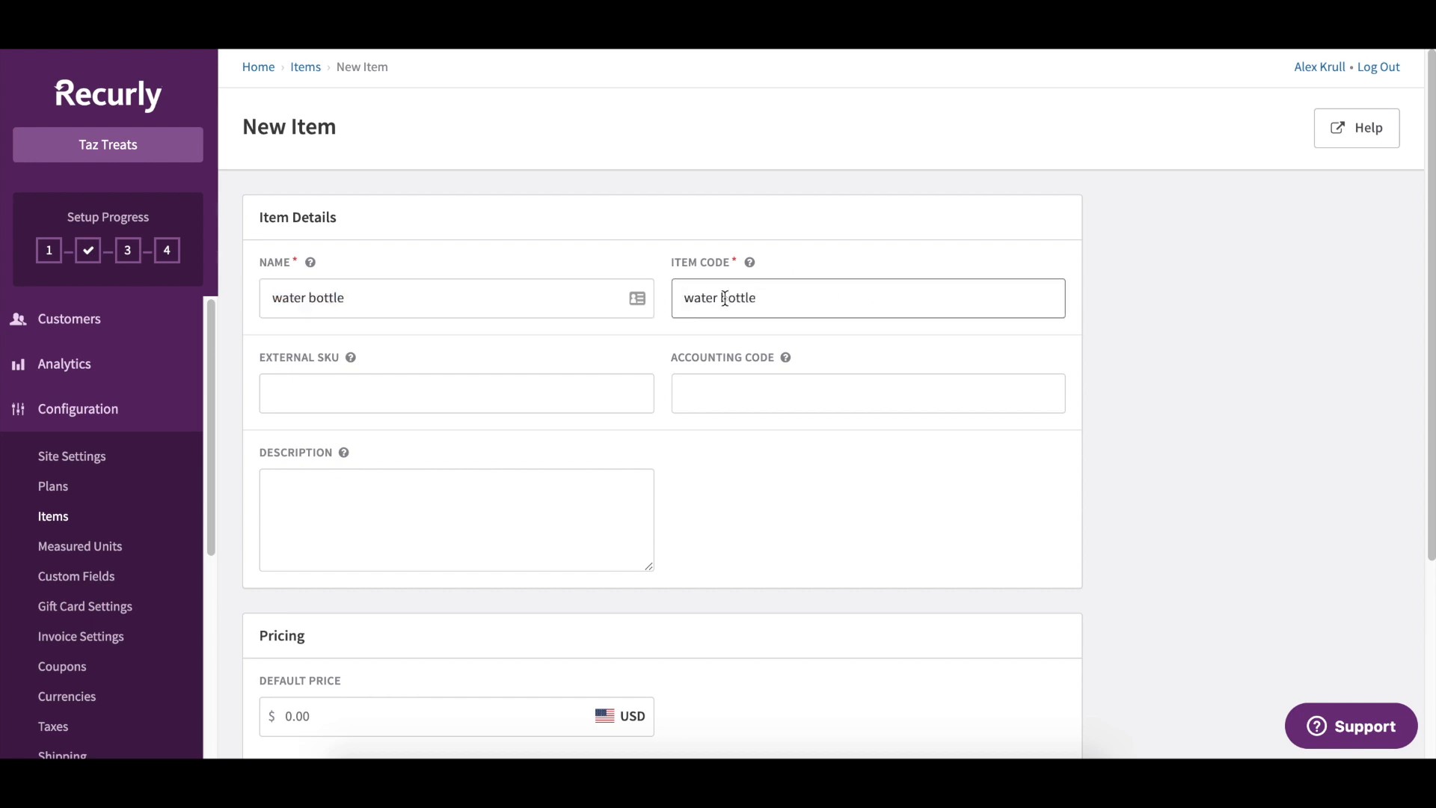
pyautogui.scroll(-3)
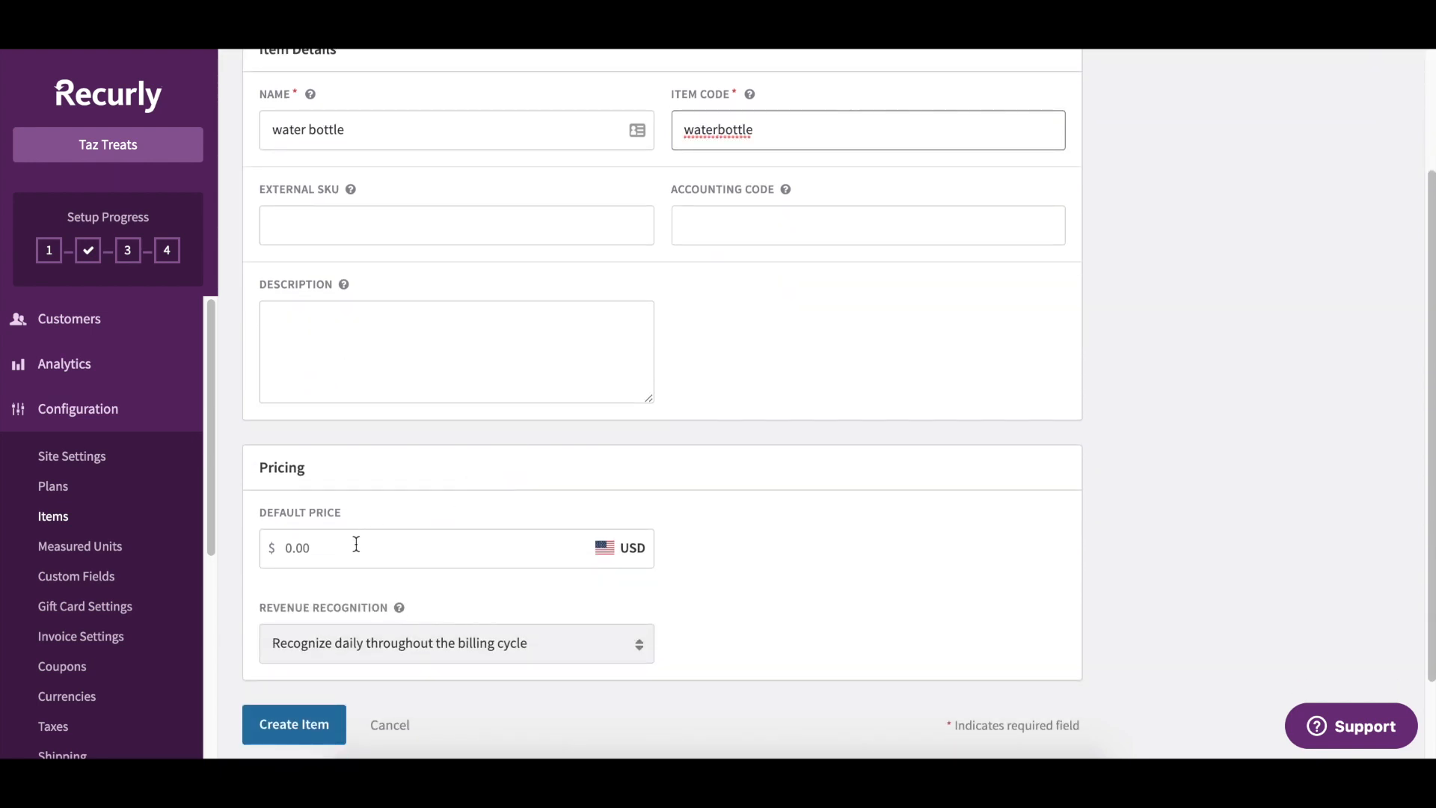
pyautogui.write('12')
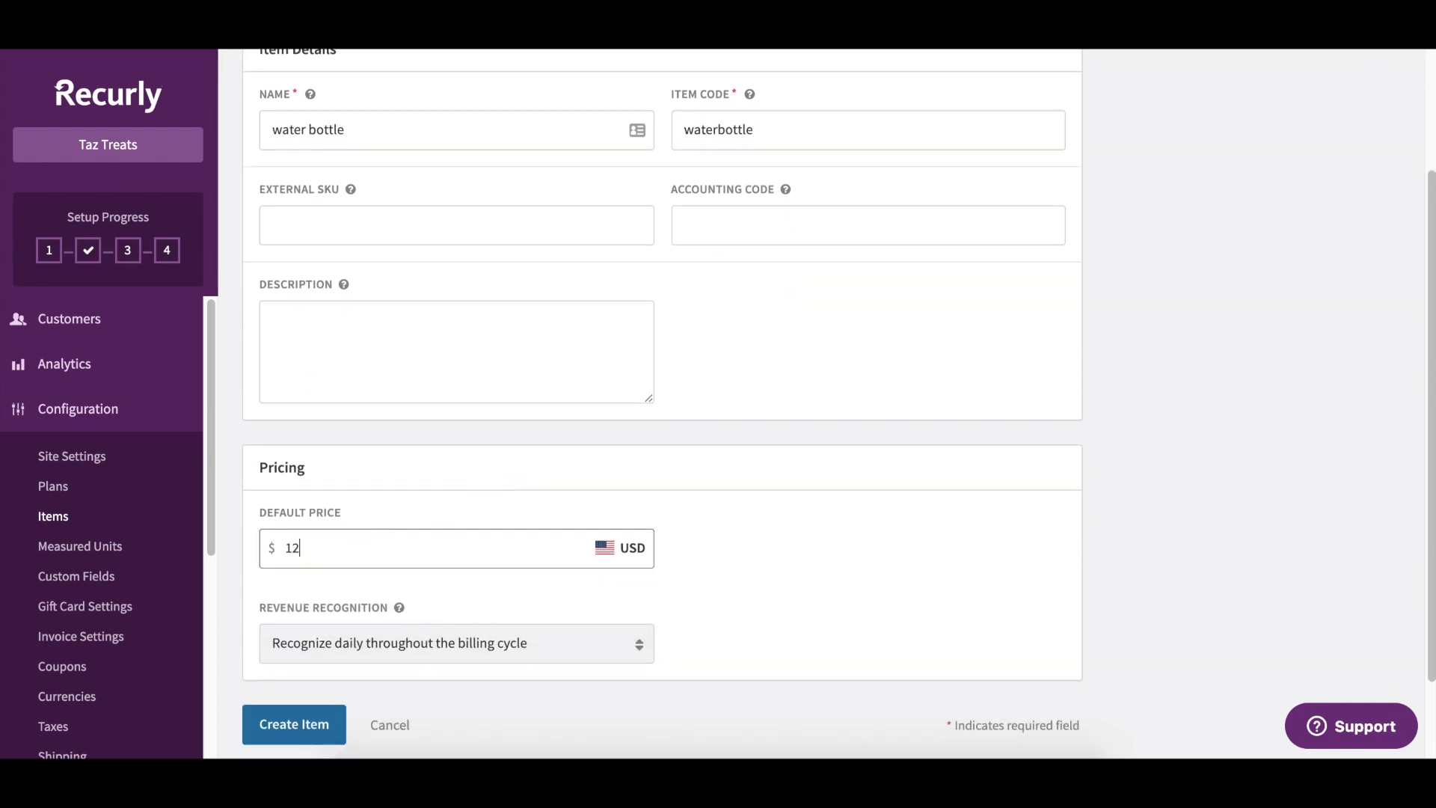
pyautogui.click(293, 725)
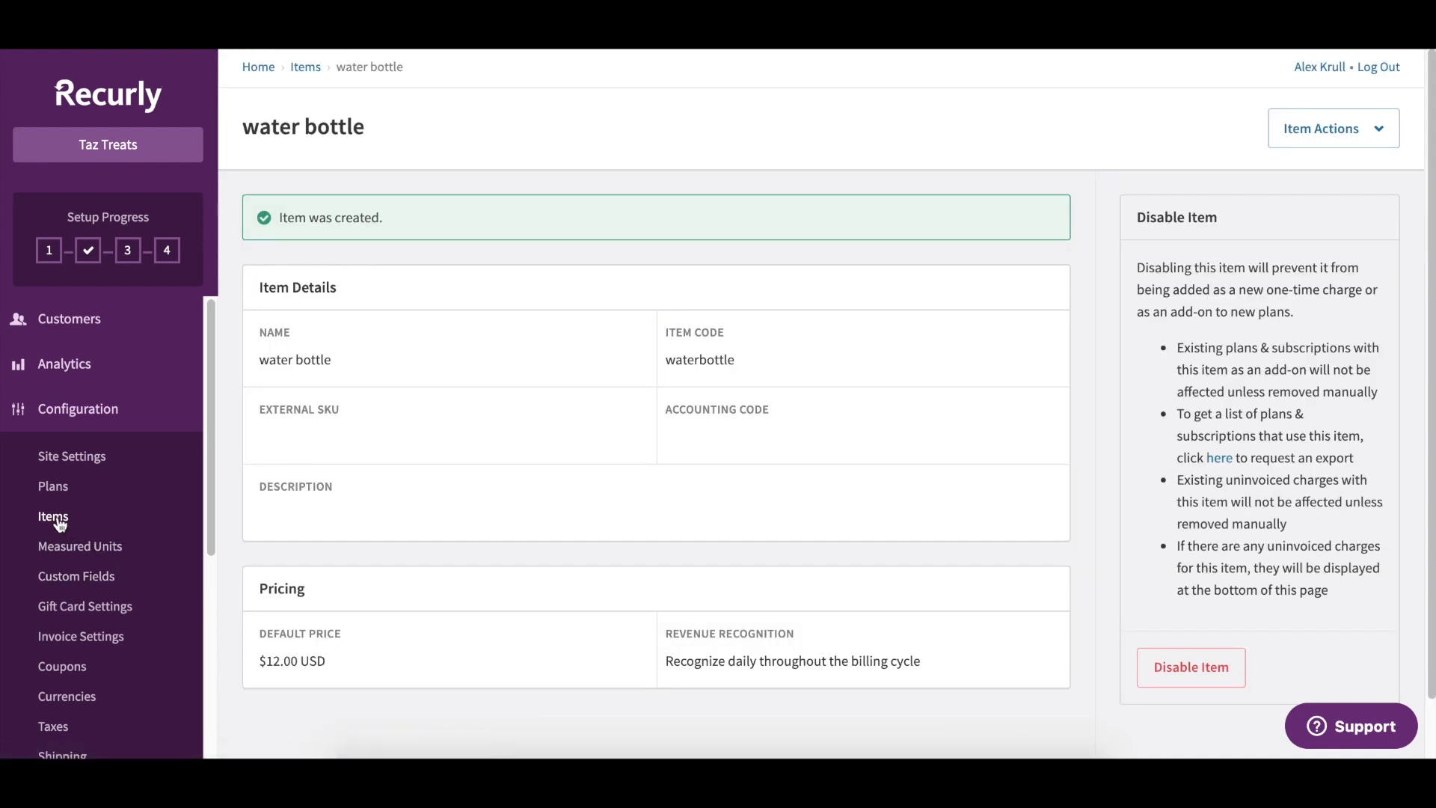
# Step: Return to the Items list showing water bottle, then go to the Plans list
pyautogui.click(53, 516)
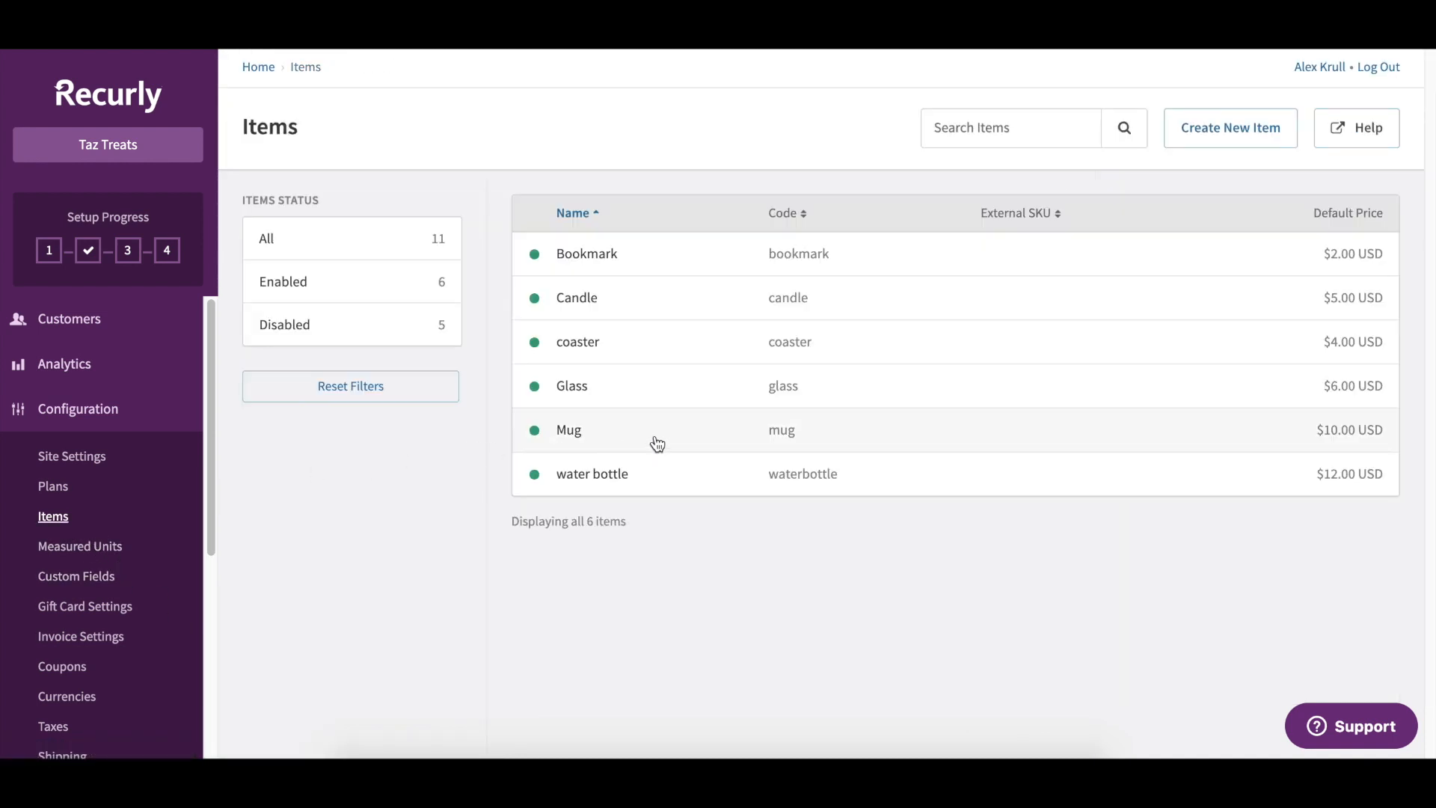
pyautogui.moveTo(593, 493)
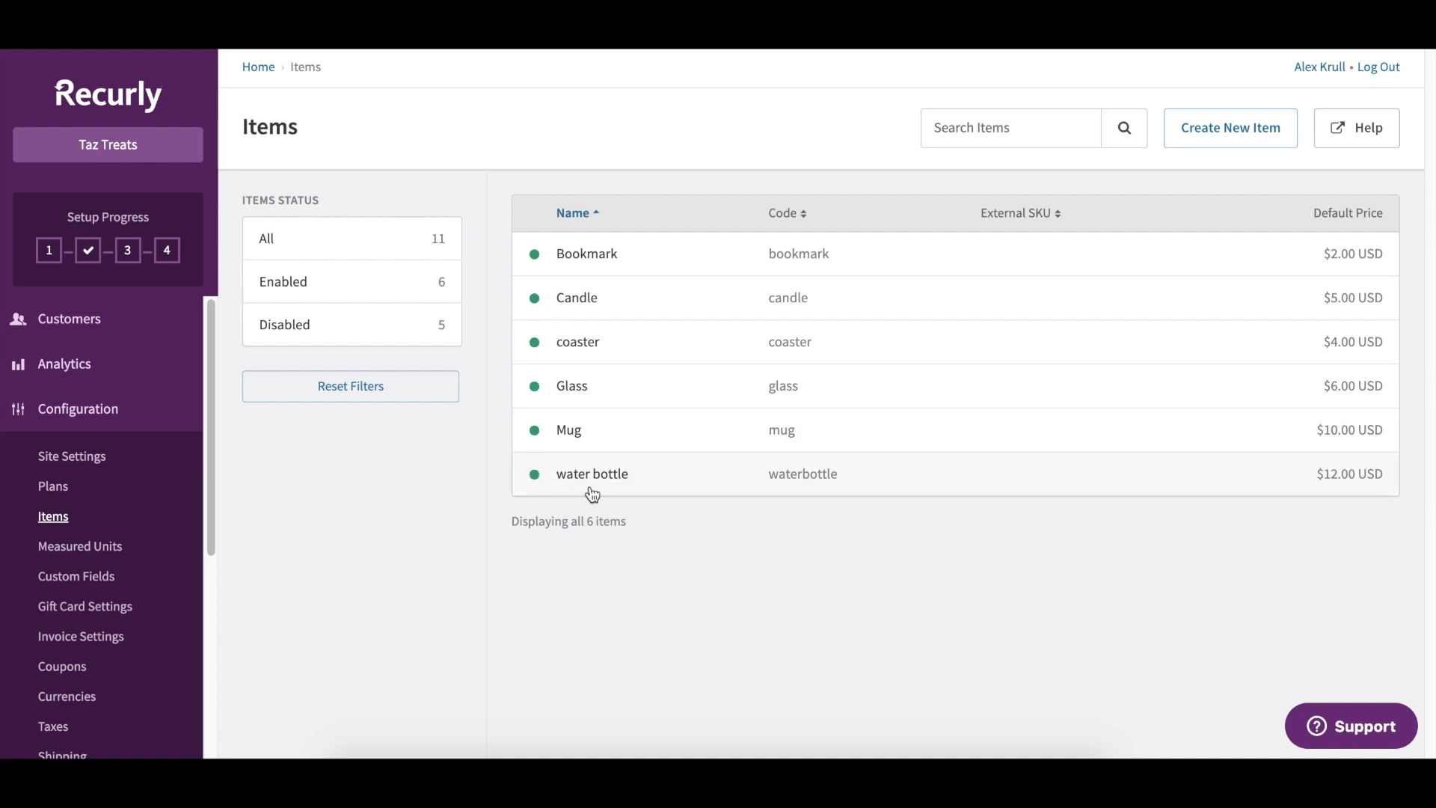
pyautogui.moveTo(592, 474)
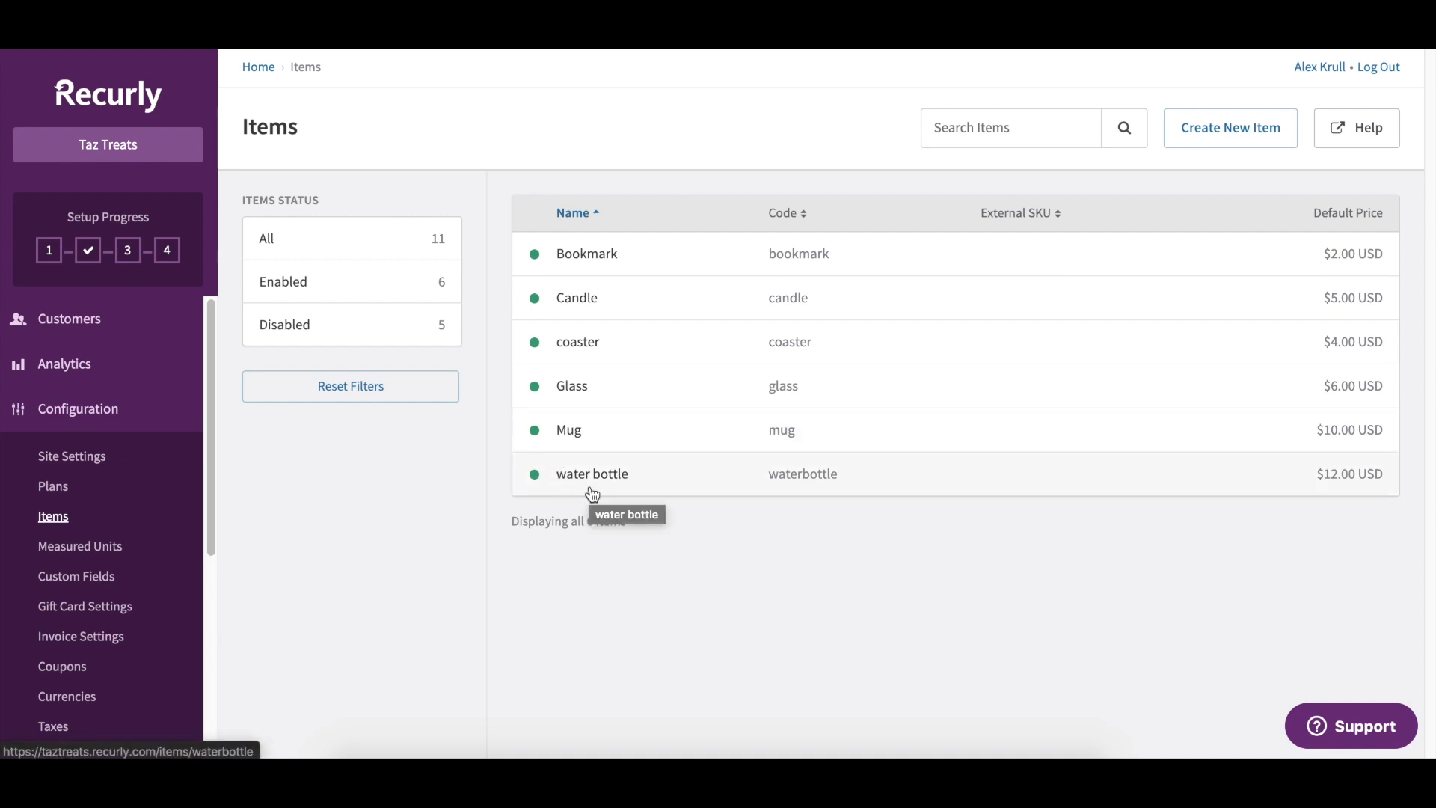
pyautogui.moveTo(258, 451)
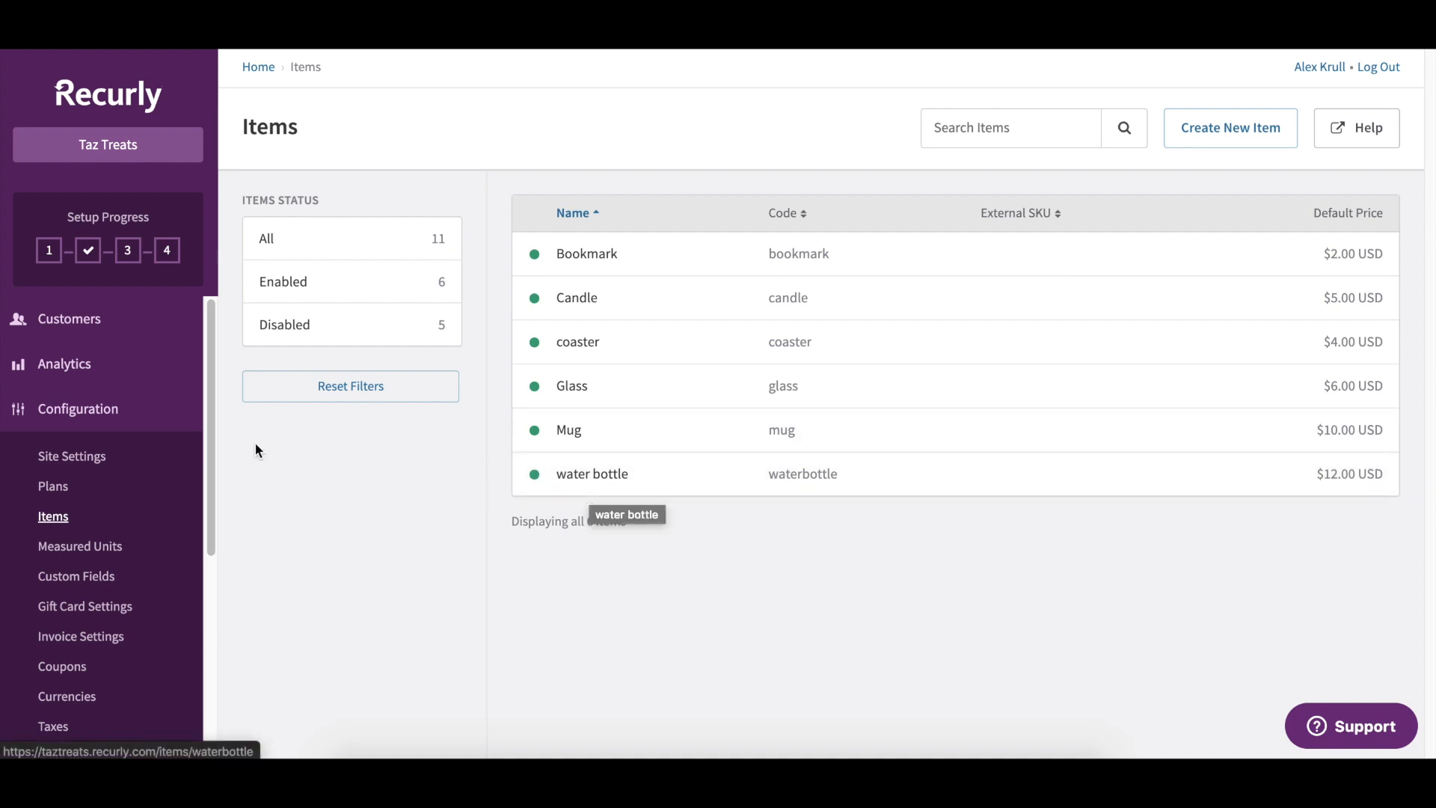
pyautogui.click(53, 486)
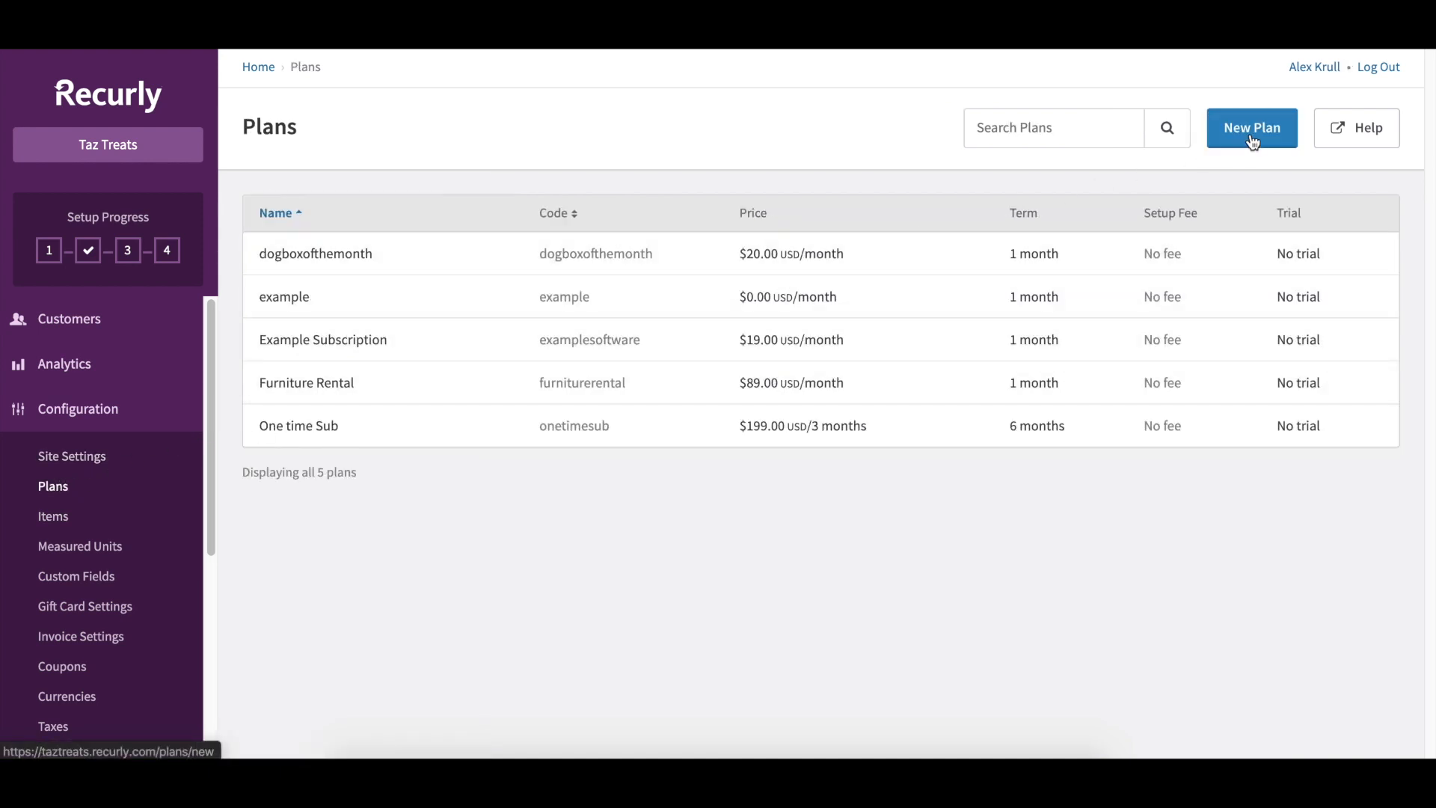
# Step: Start a new plan and list existing items under Billable Add-Ons, including water bottle
pyautogui.click(1253, 127)
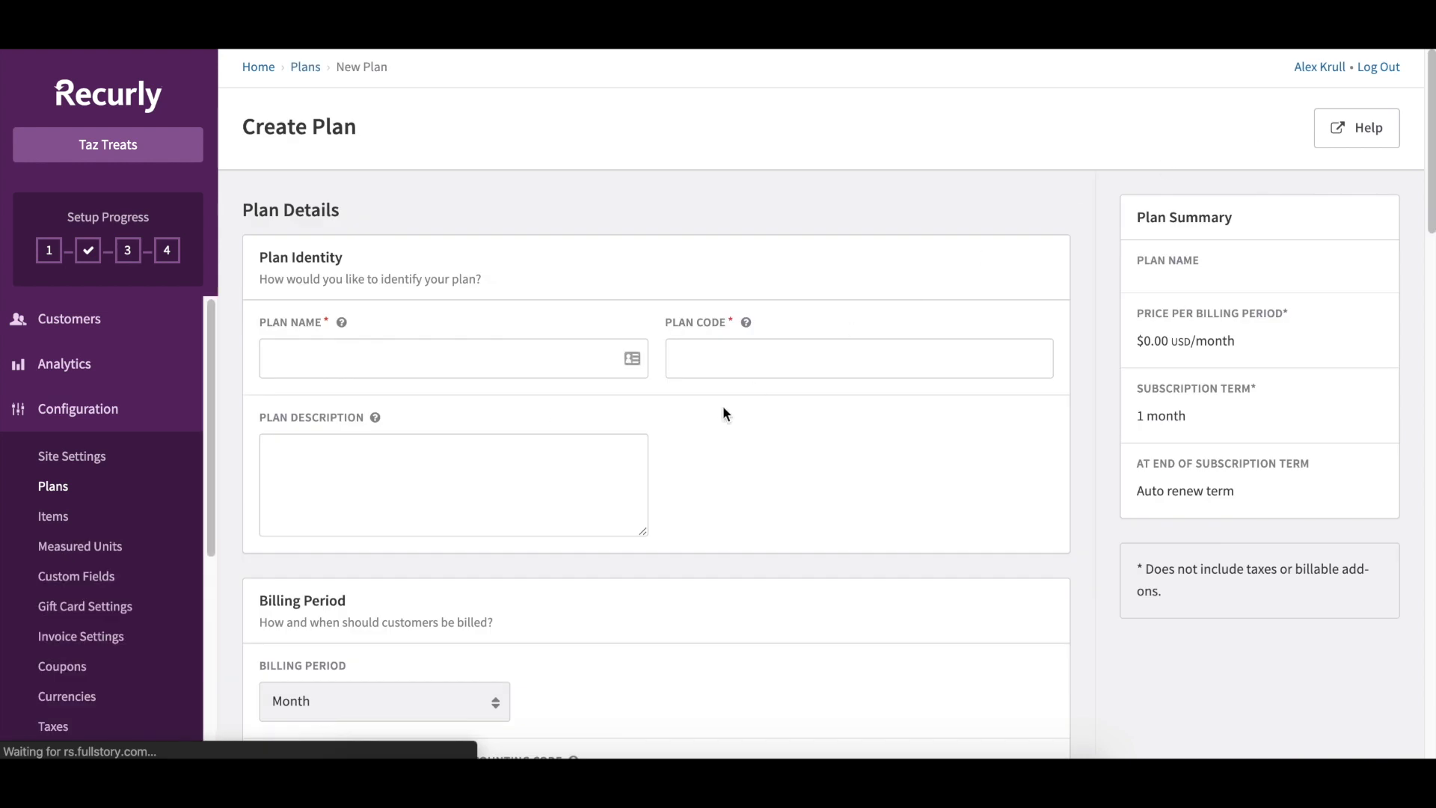
pyautogui.scroll(-3)
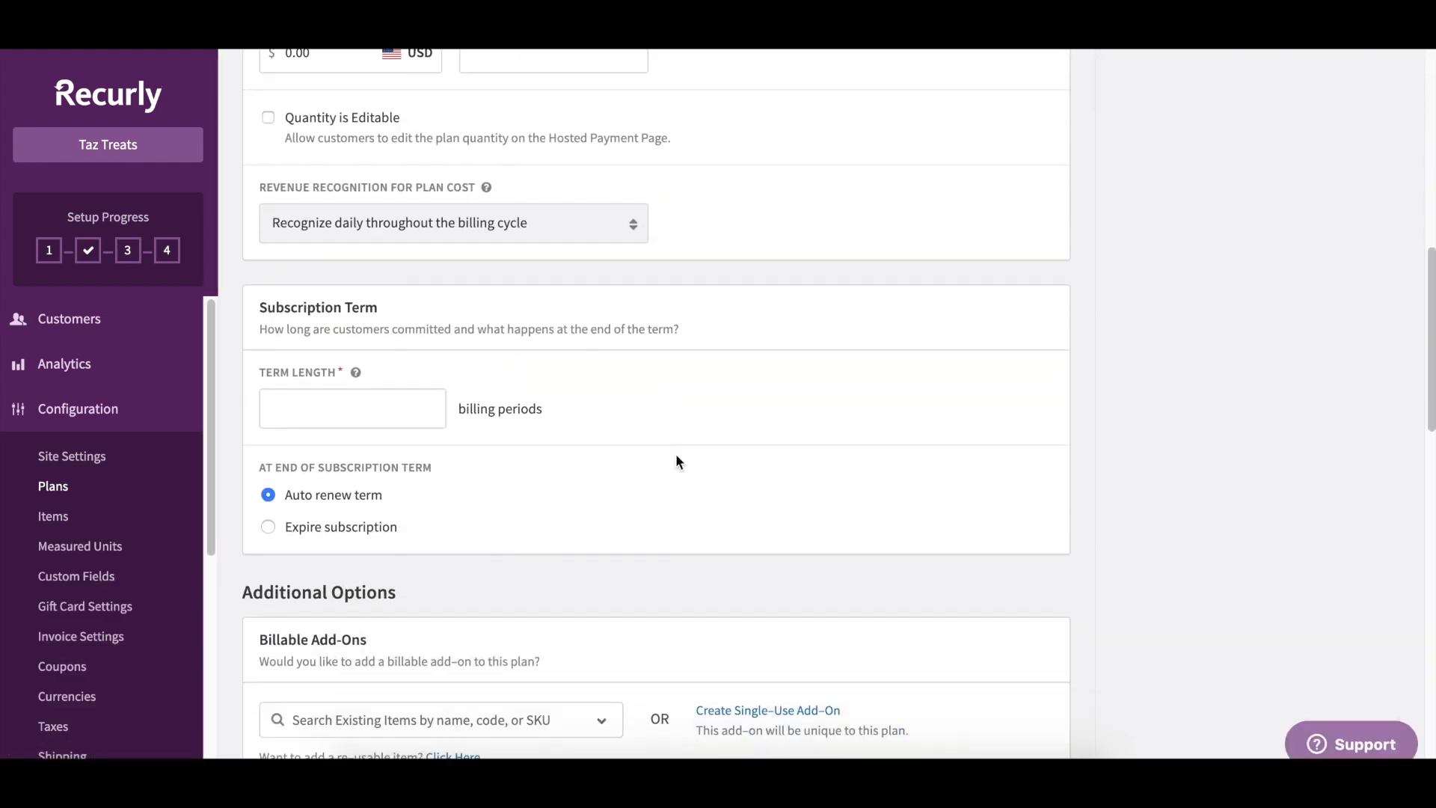
pyautogui.scroll(-3)
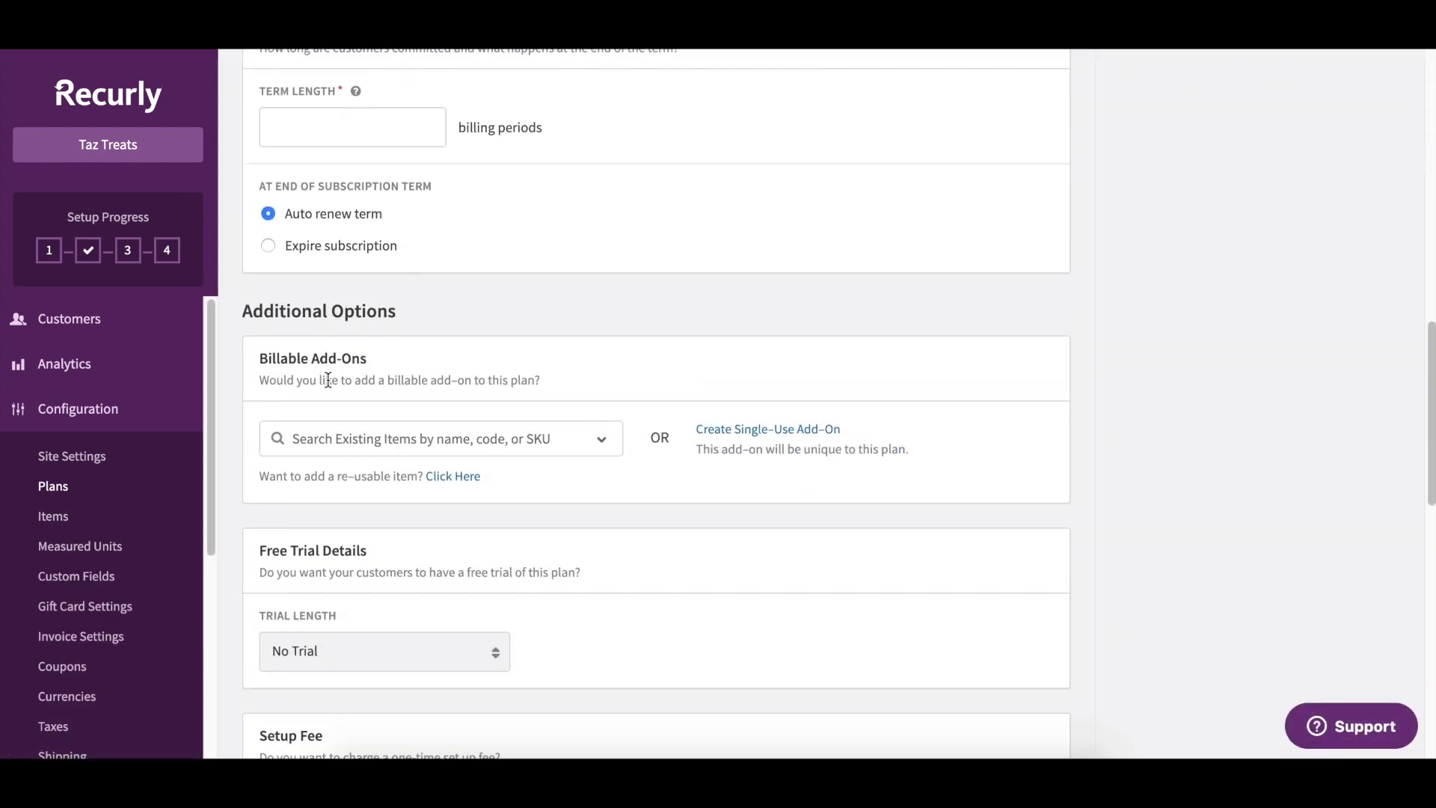
pyautogui.moveTo(345, 406)
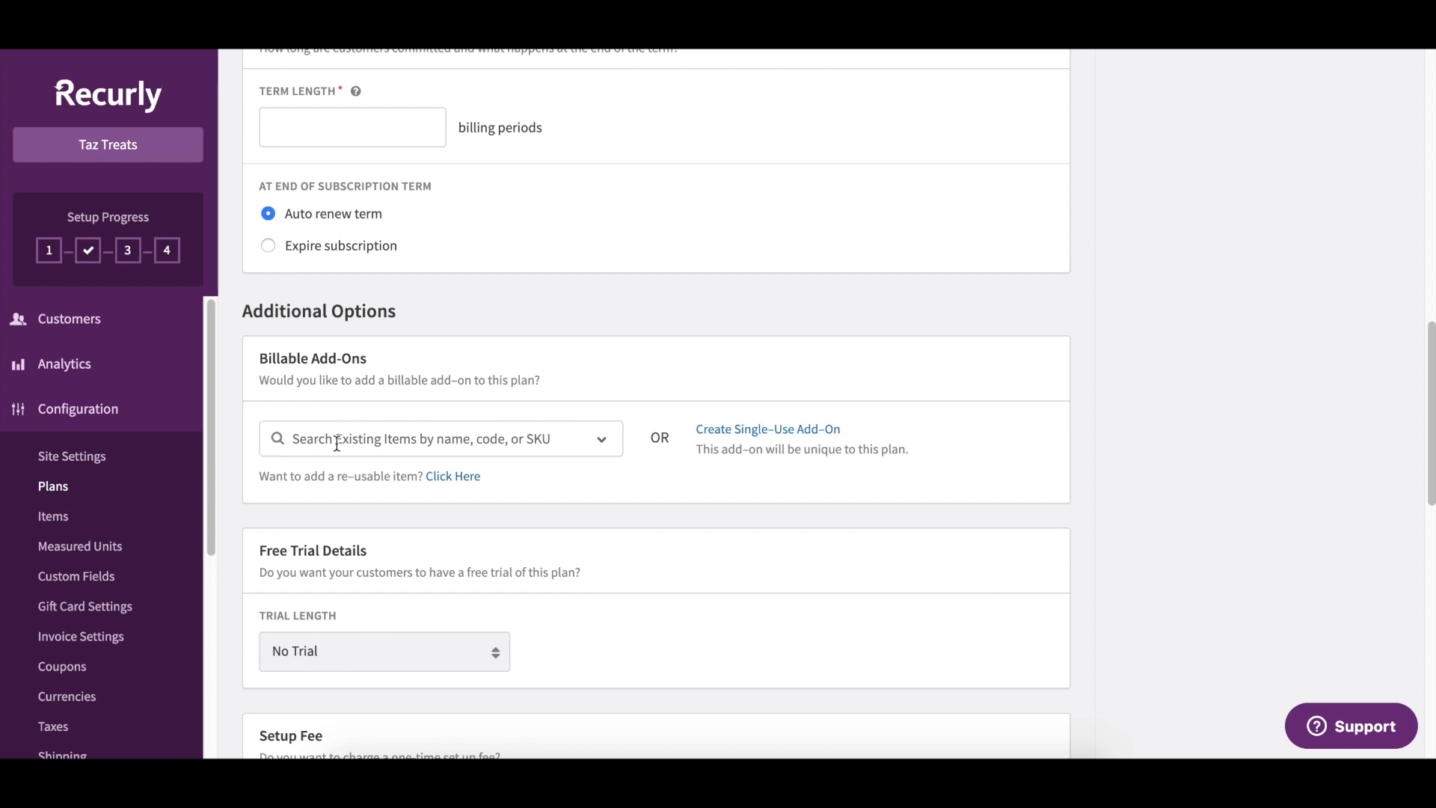
pyautogui.click(431, 439)
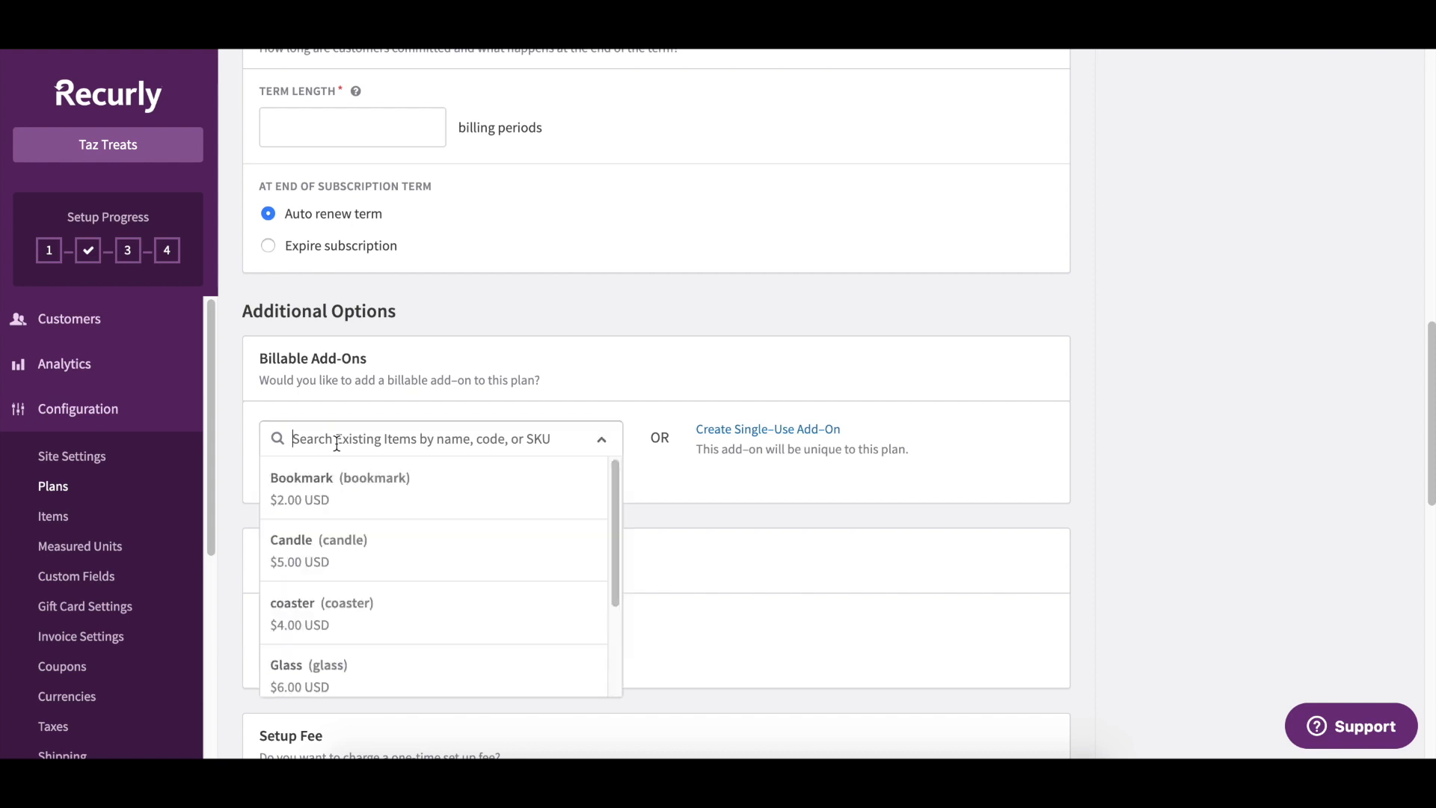
pyautogui.scroll(-3)
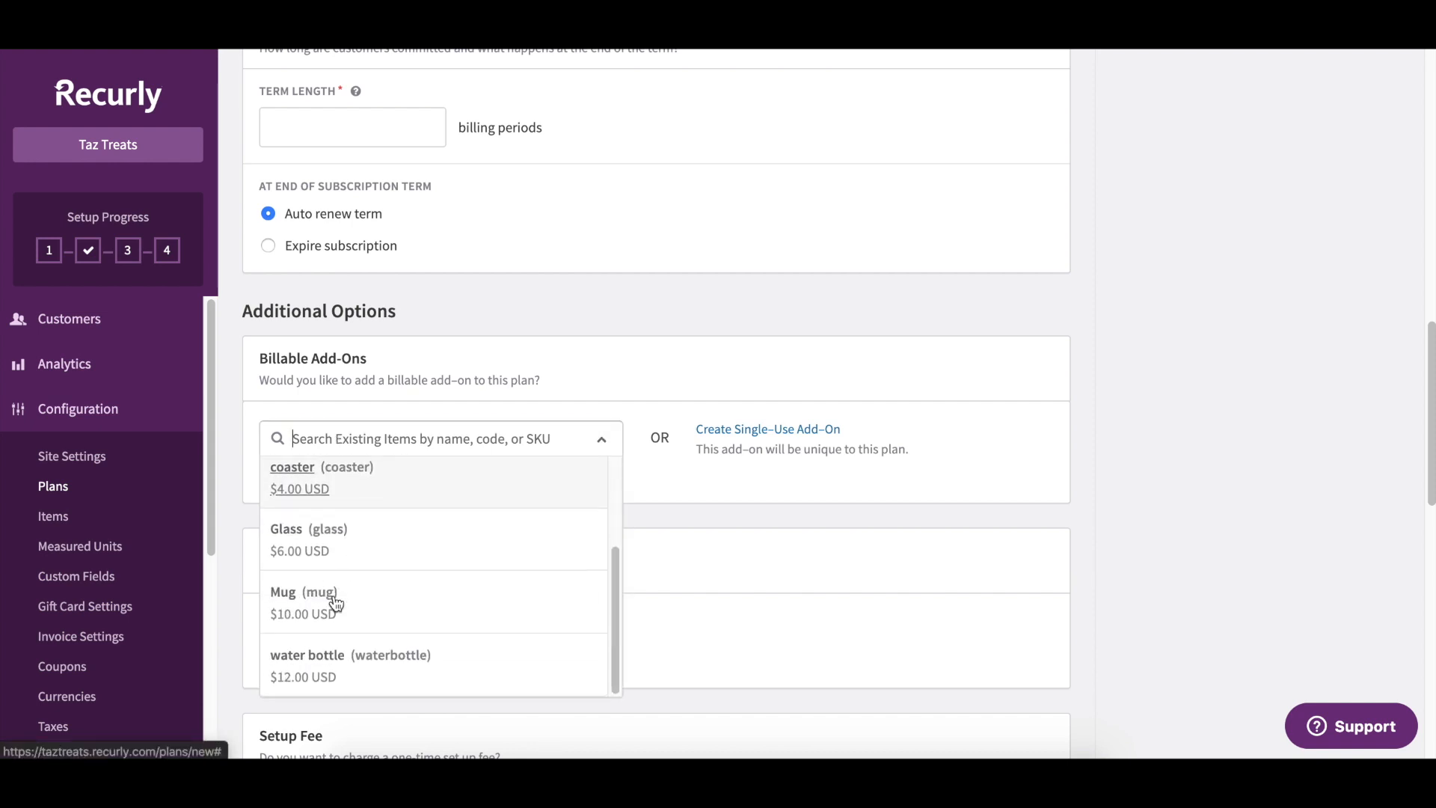
# Step: Attach water bottle to the plan as an optional add-on and edit its price (10, then 15)
pyautogui.click(309, 654)
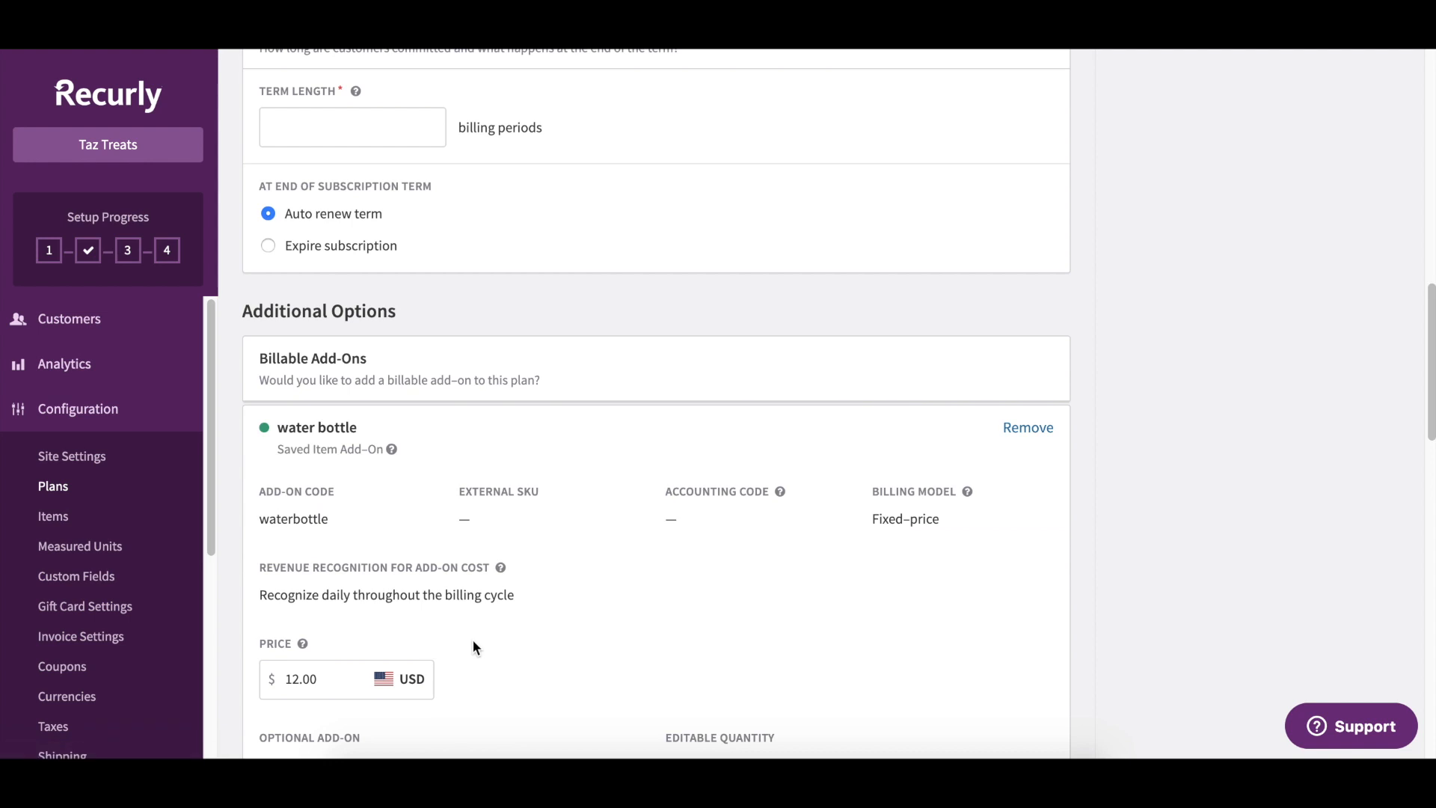
pyautogui.scroll(-3)
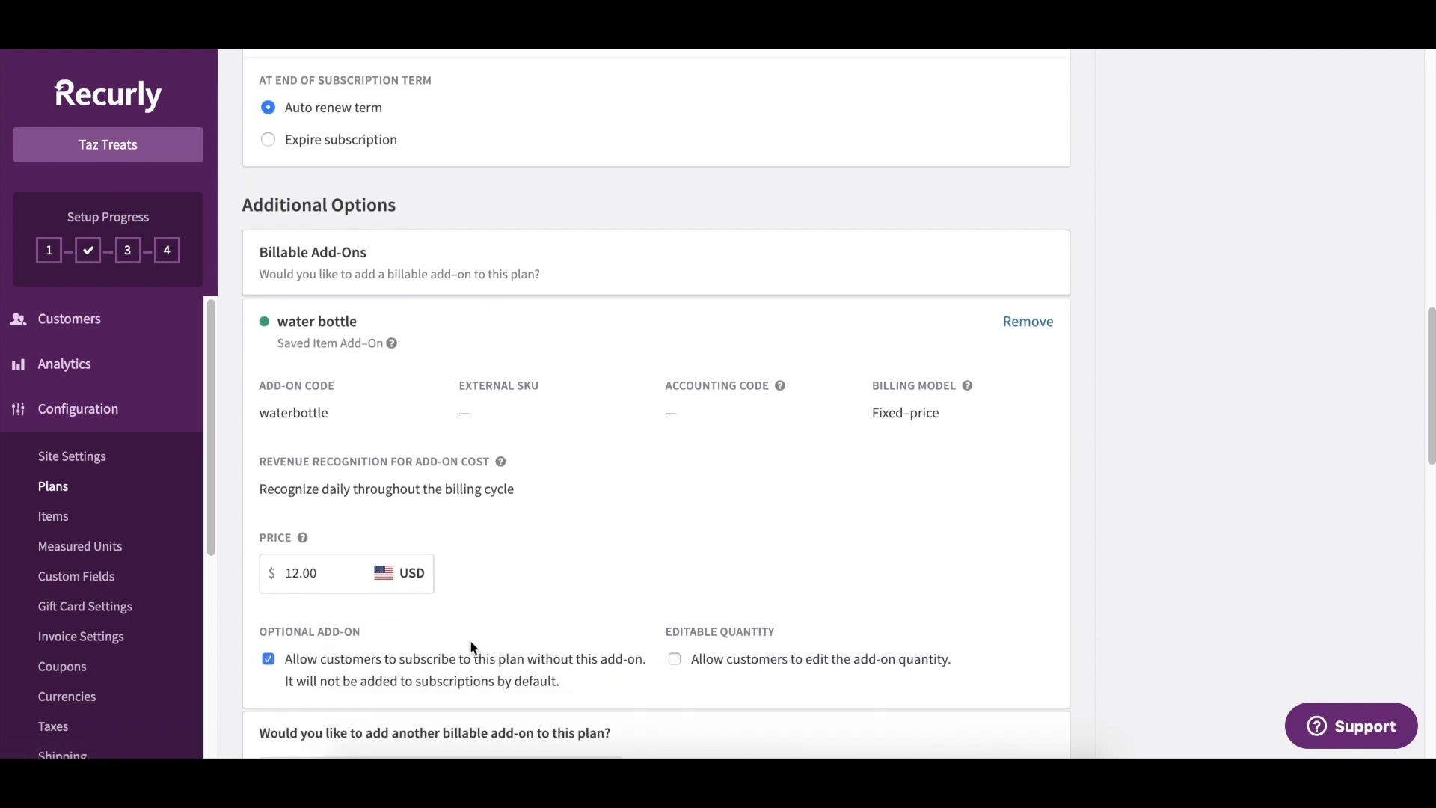
pyautogui.click(316, 573)
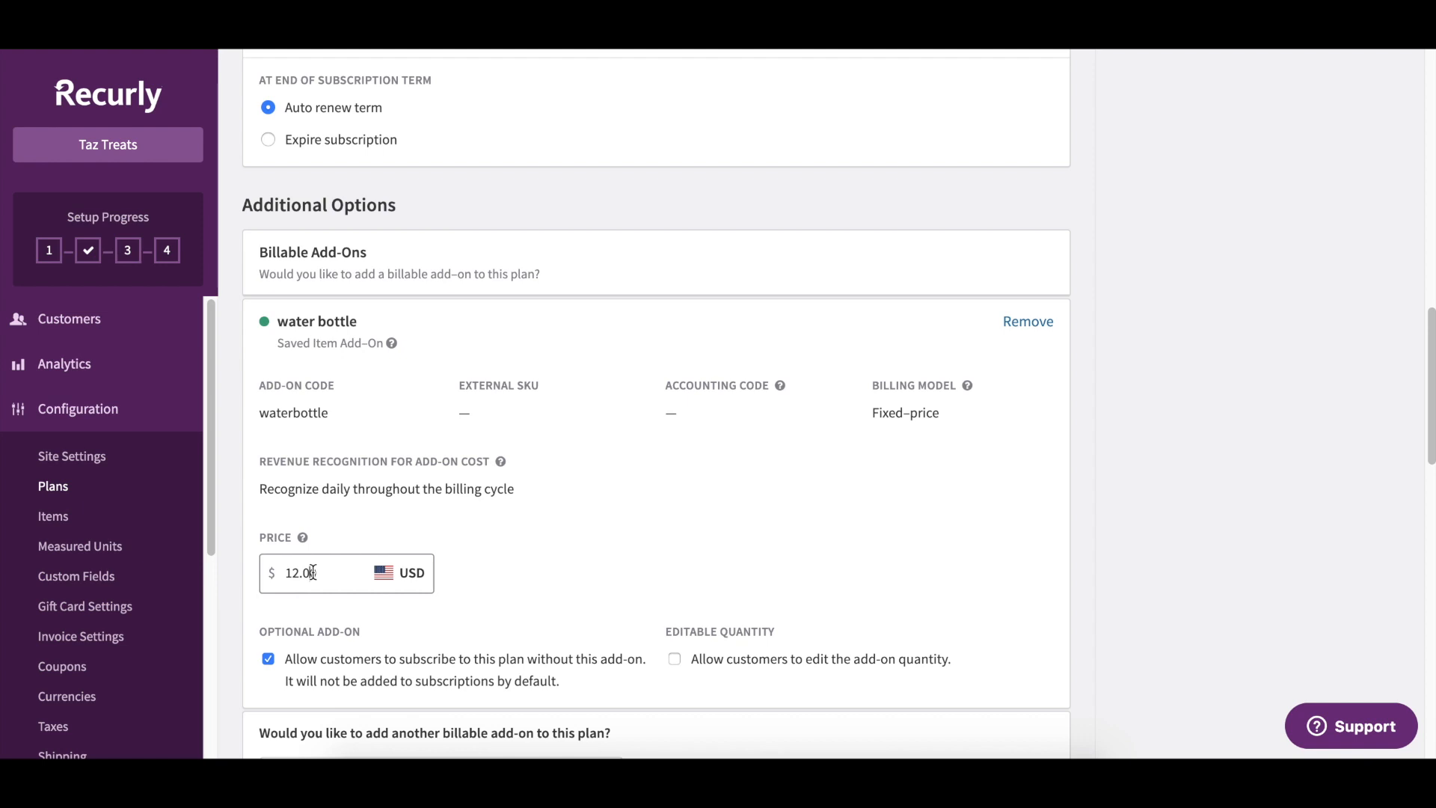
pyautogui.write('10')
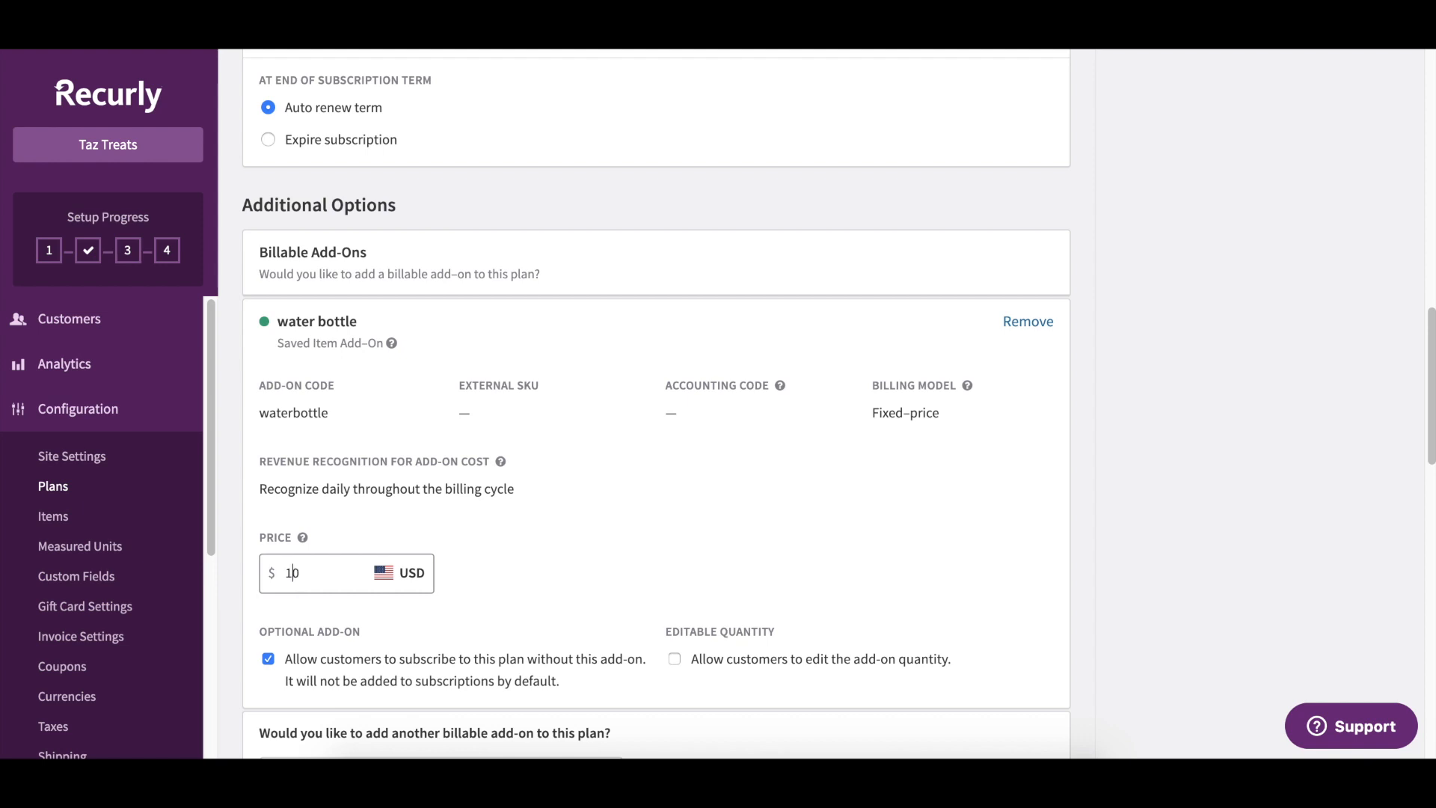
pyautogui.write('15')
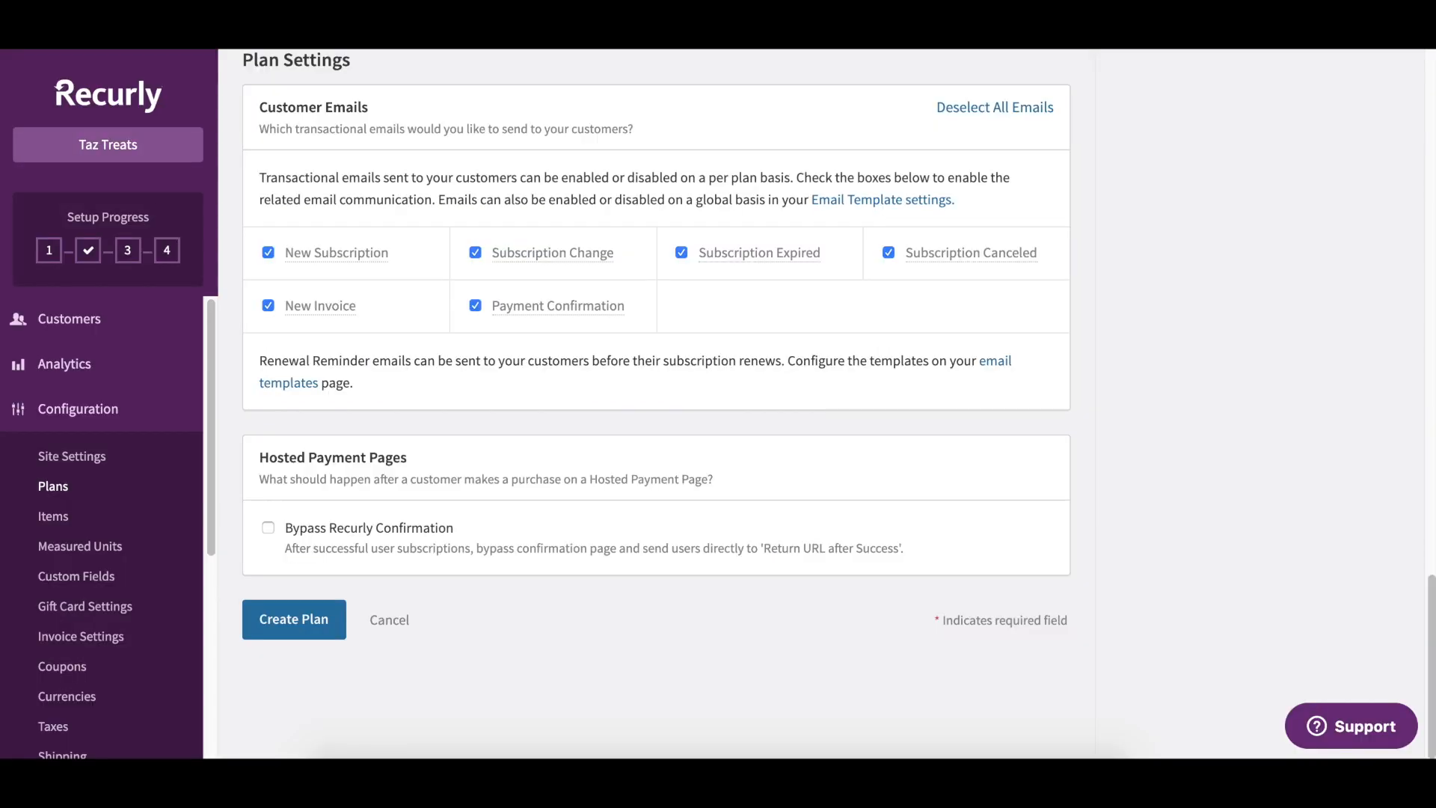
# Step: Go to the customer Accounts list under Customers in the sidebar
pyautogui.click(69, 319)
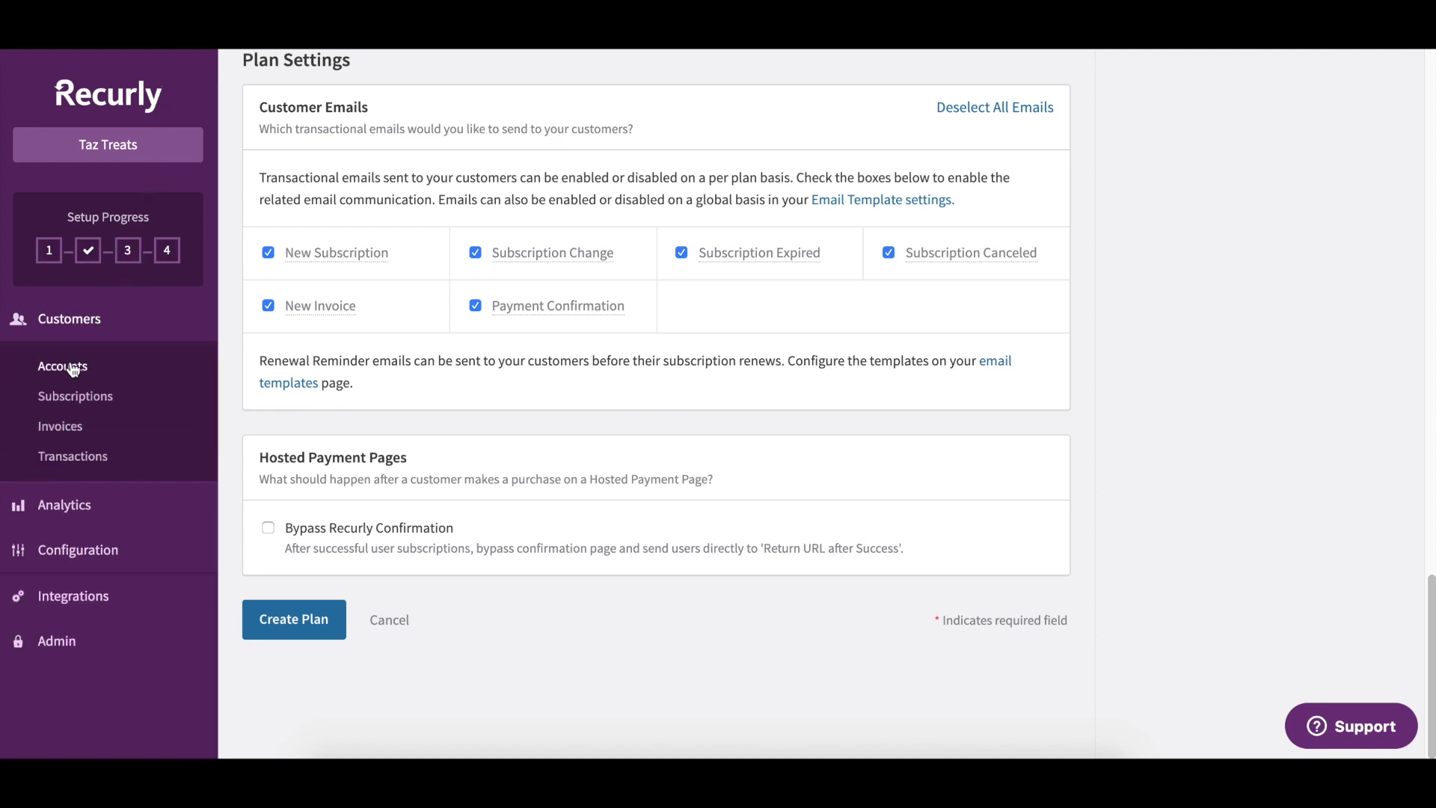
pyautogui.click(61, 367)
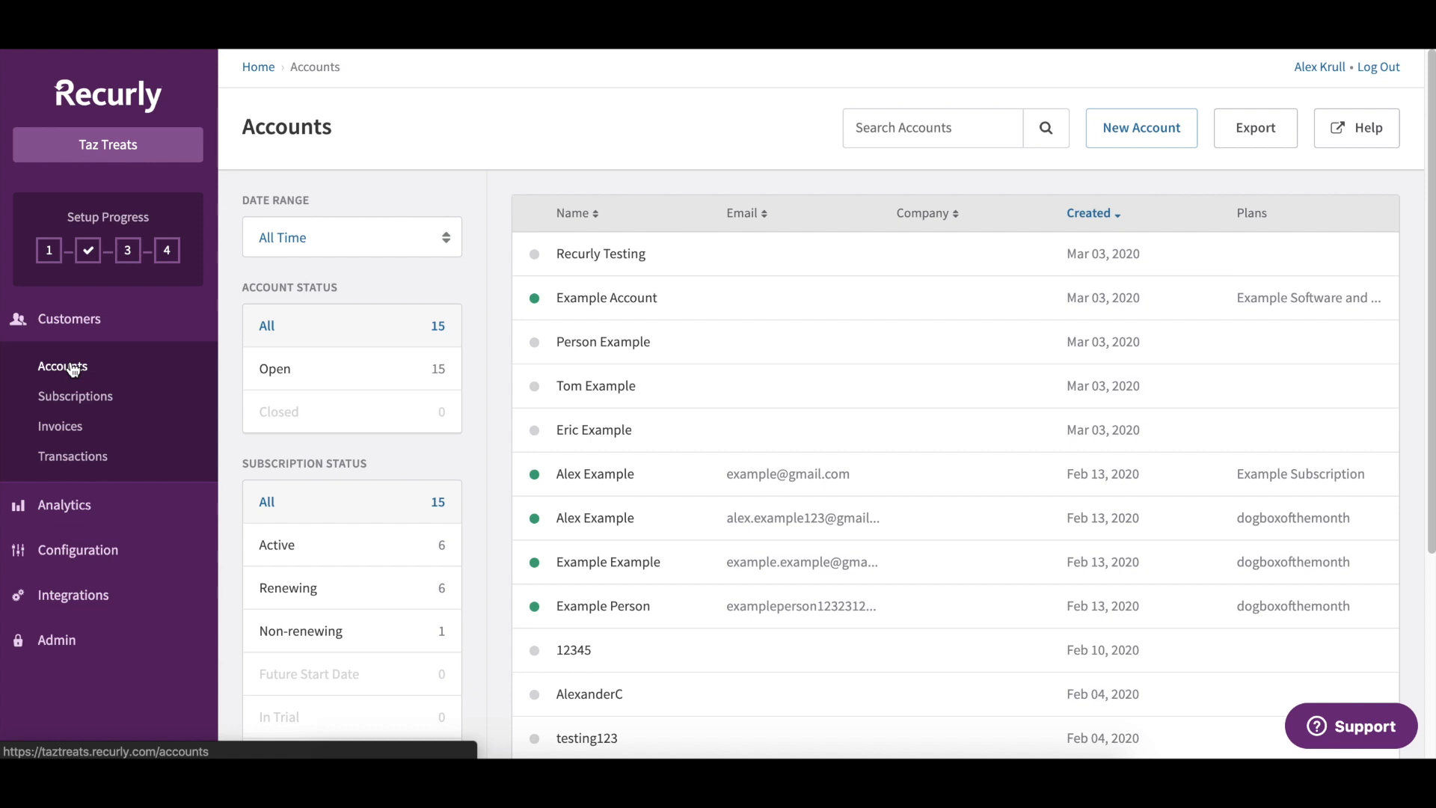
pyautogui.moveTo(594, 474)
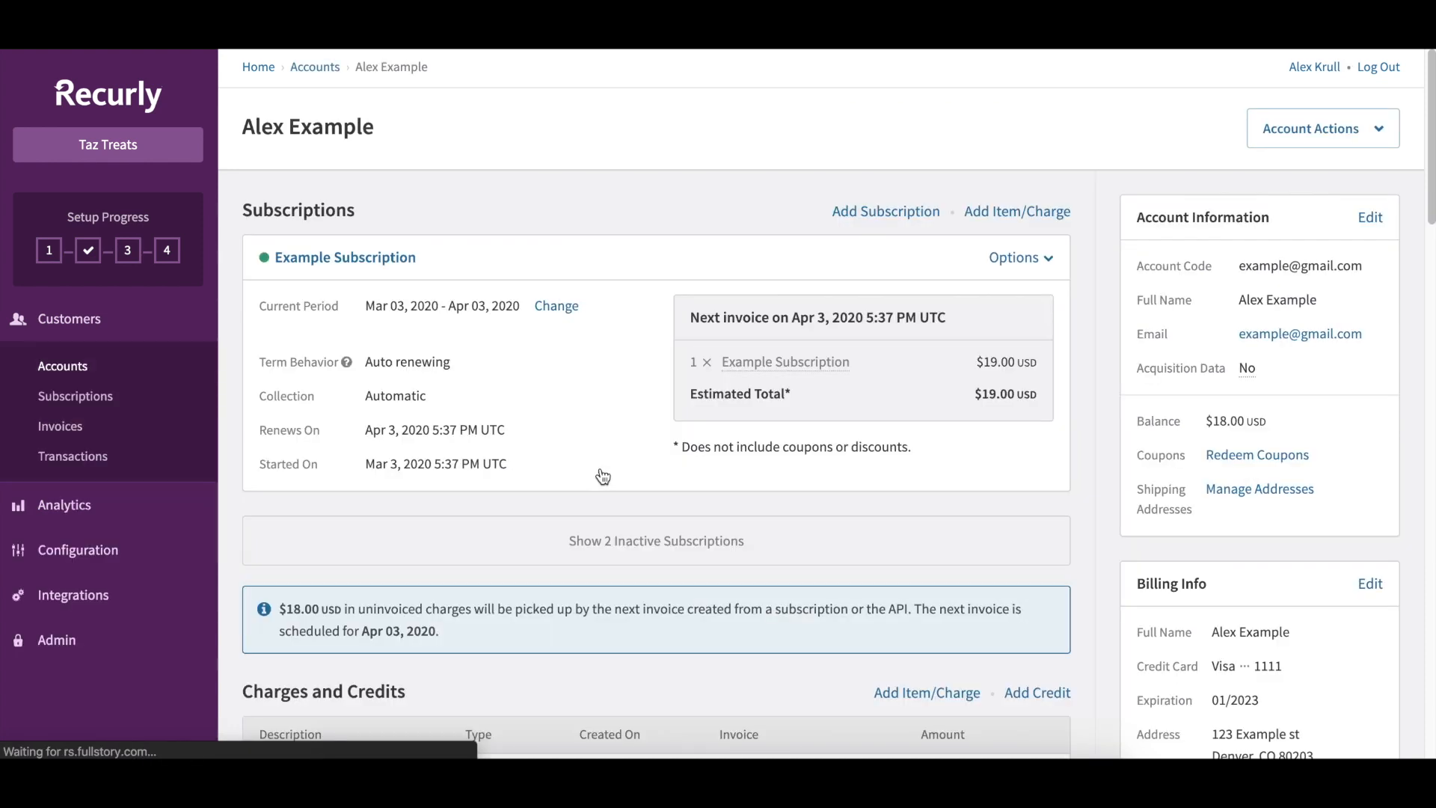
pyautogui.moveTo(772, 382)
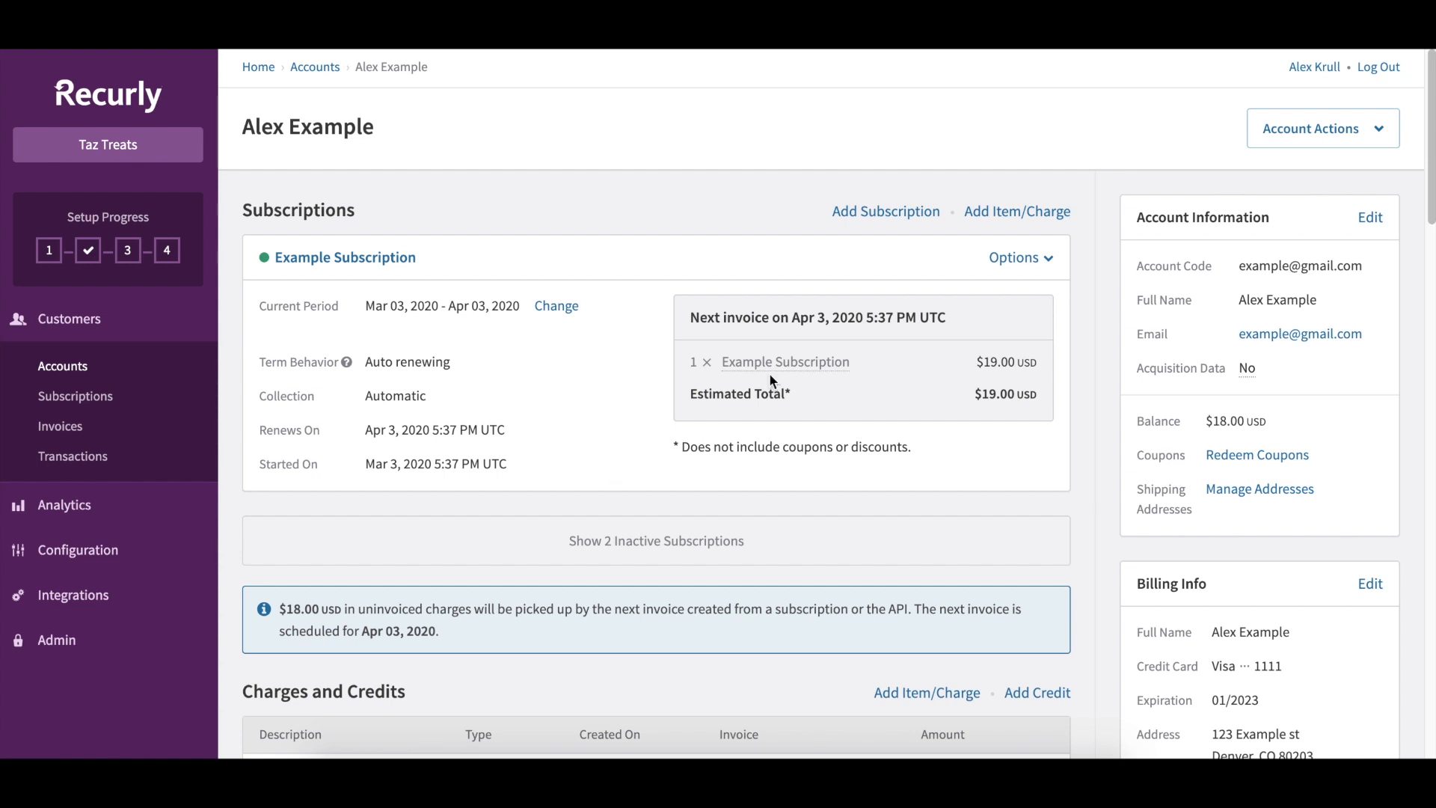
pyautogui.click(1018, 211)
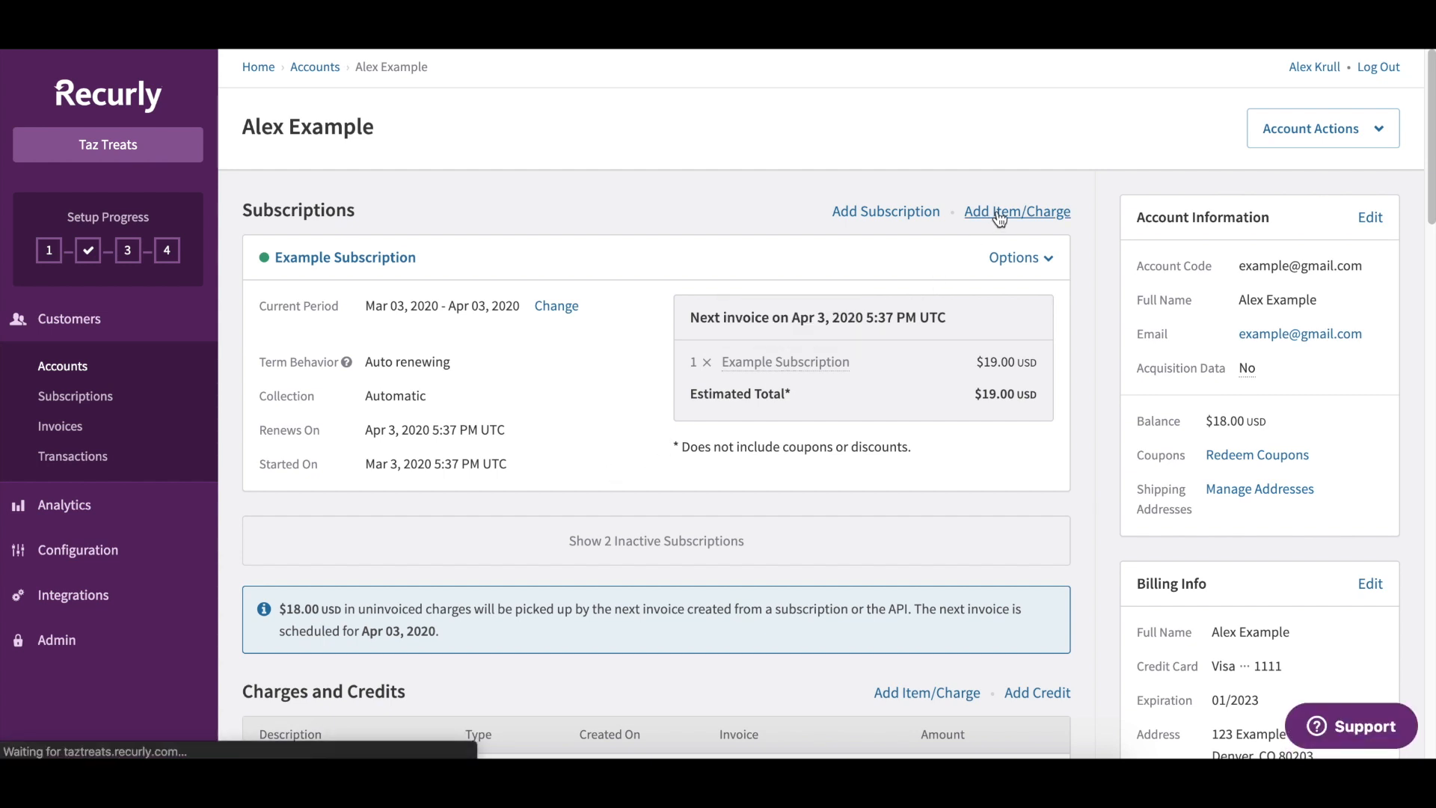
pyautogui.click(1017, 211)
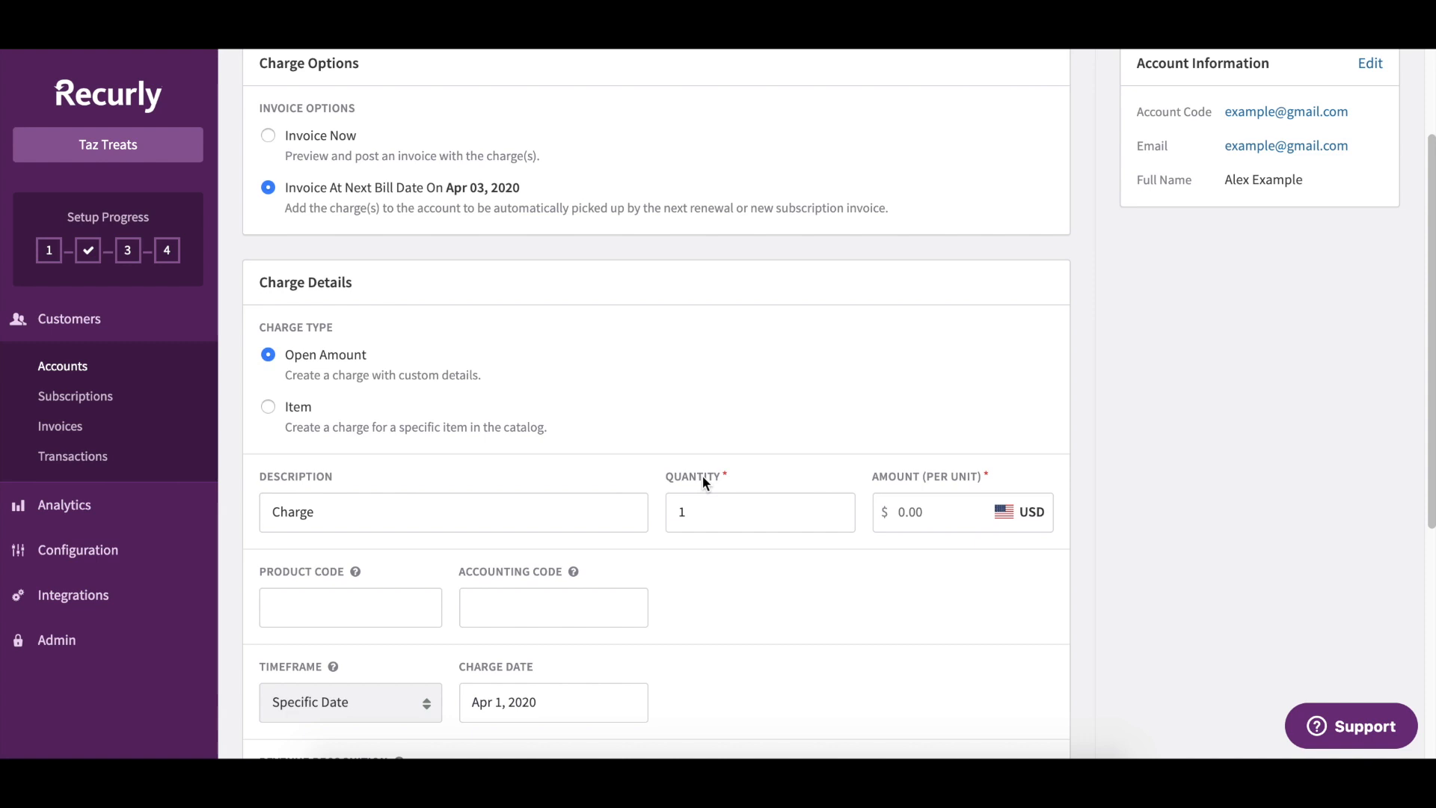
pyautogui.click(267, 407)
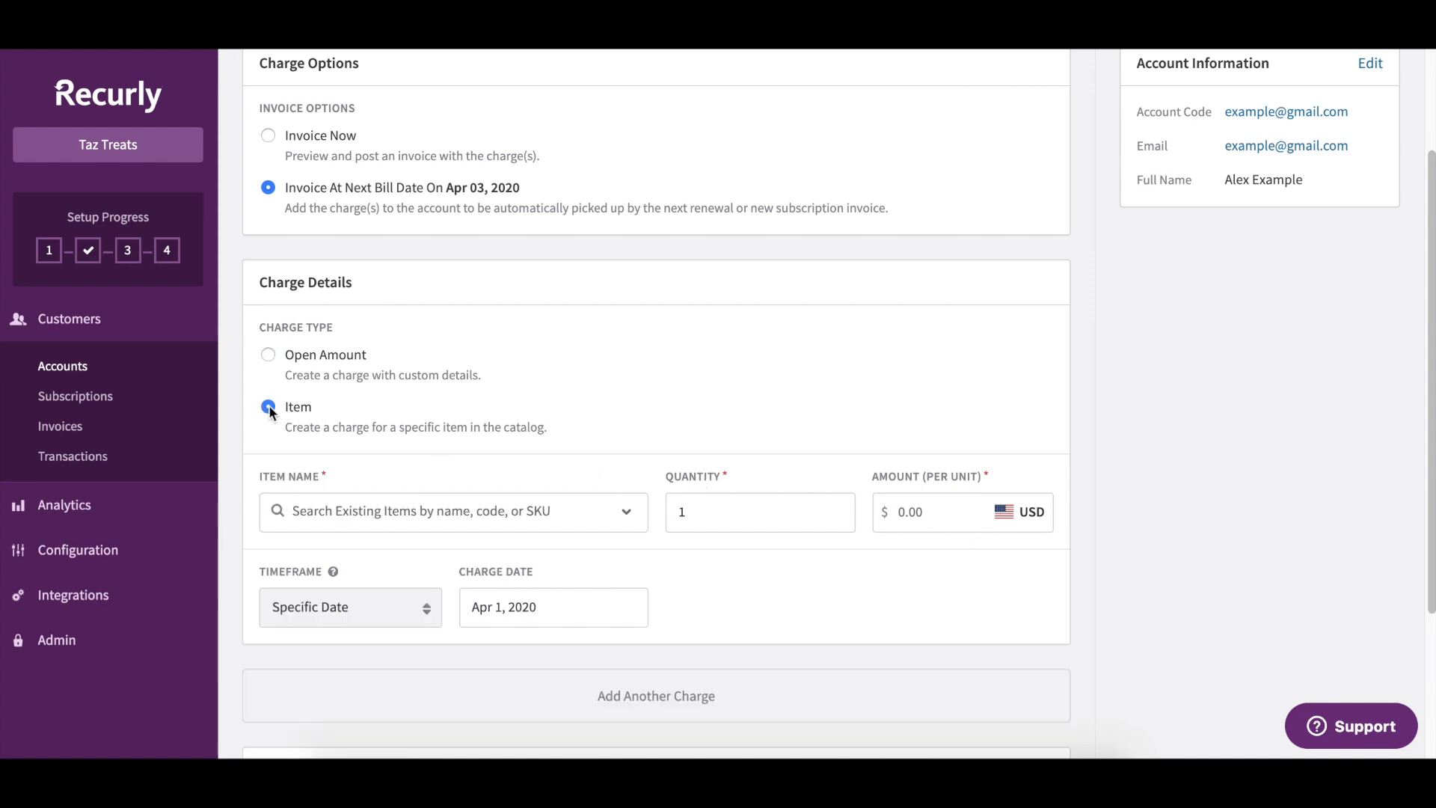
pyautogui.scroll(-3)
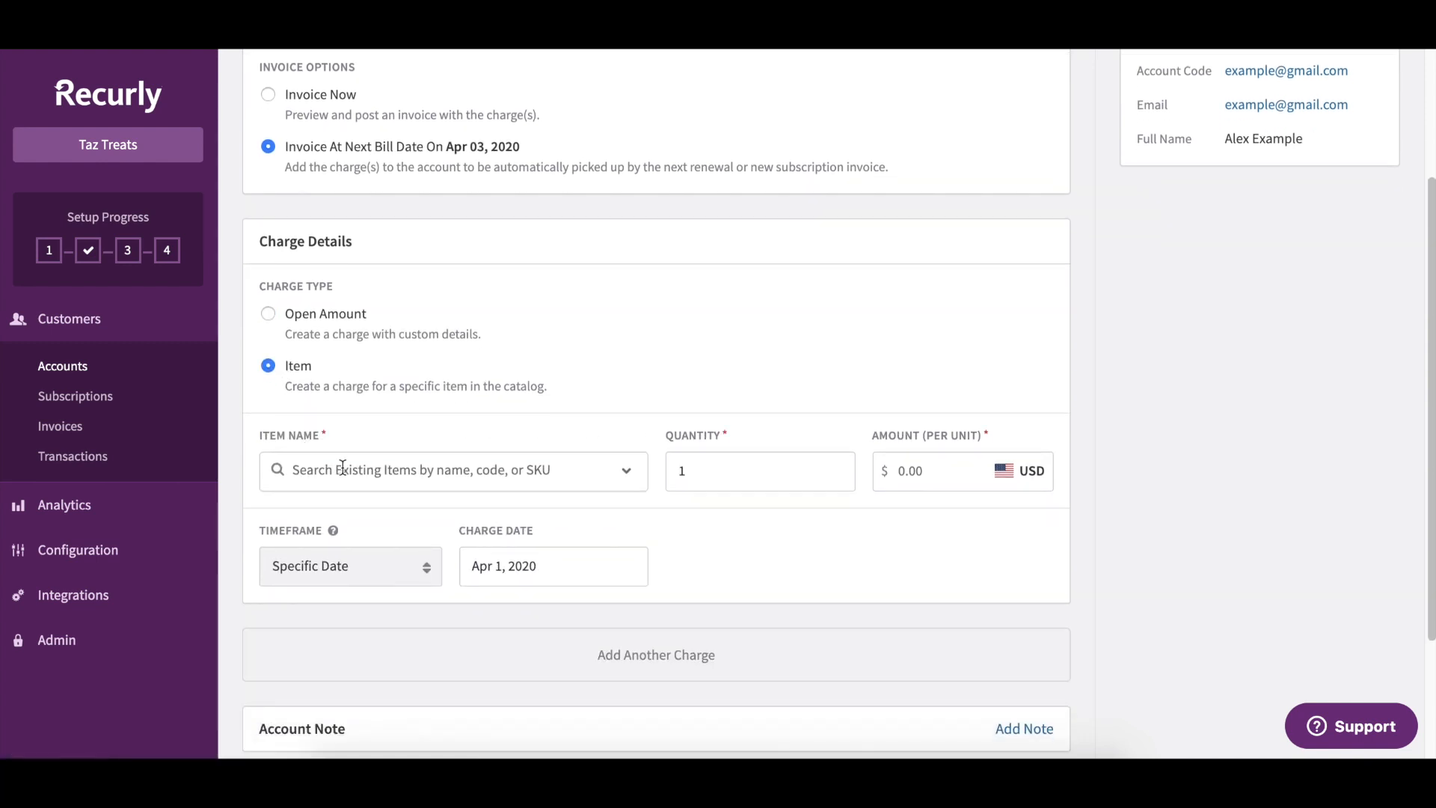
pyautogui.click(449, 470)
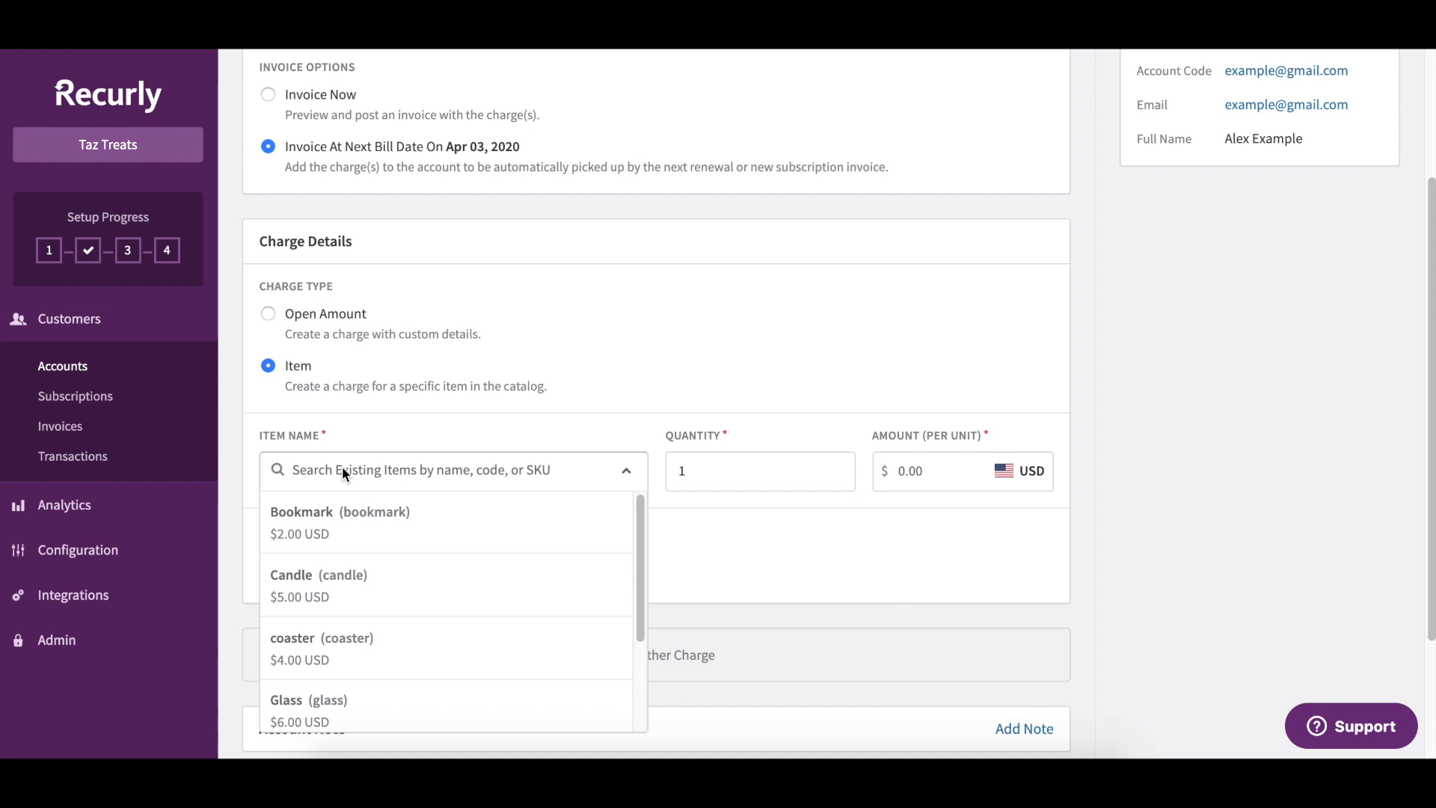
pyautogui.scroll(-3)
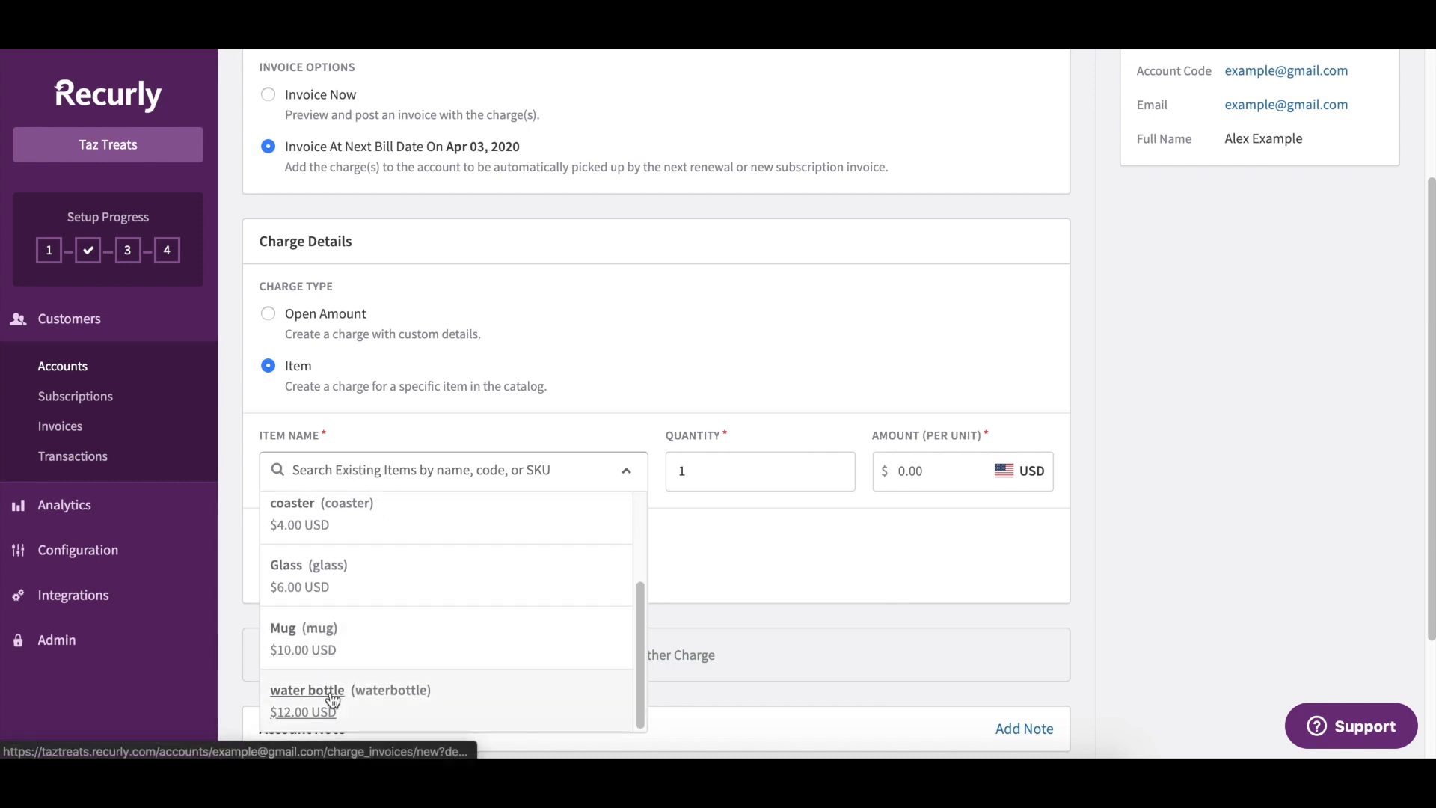
pyautogui.click(307, 695)
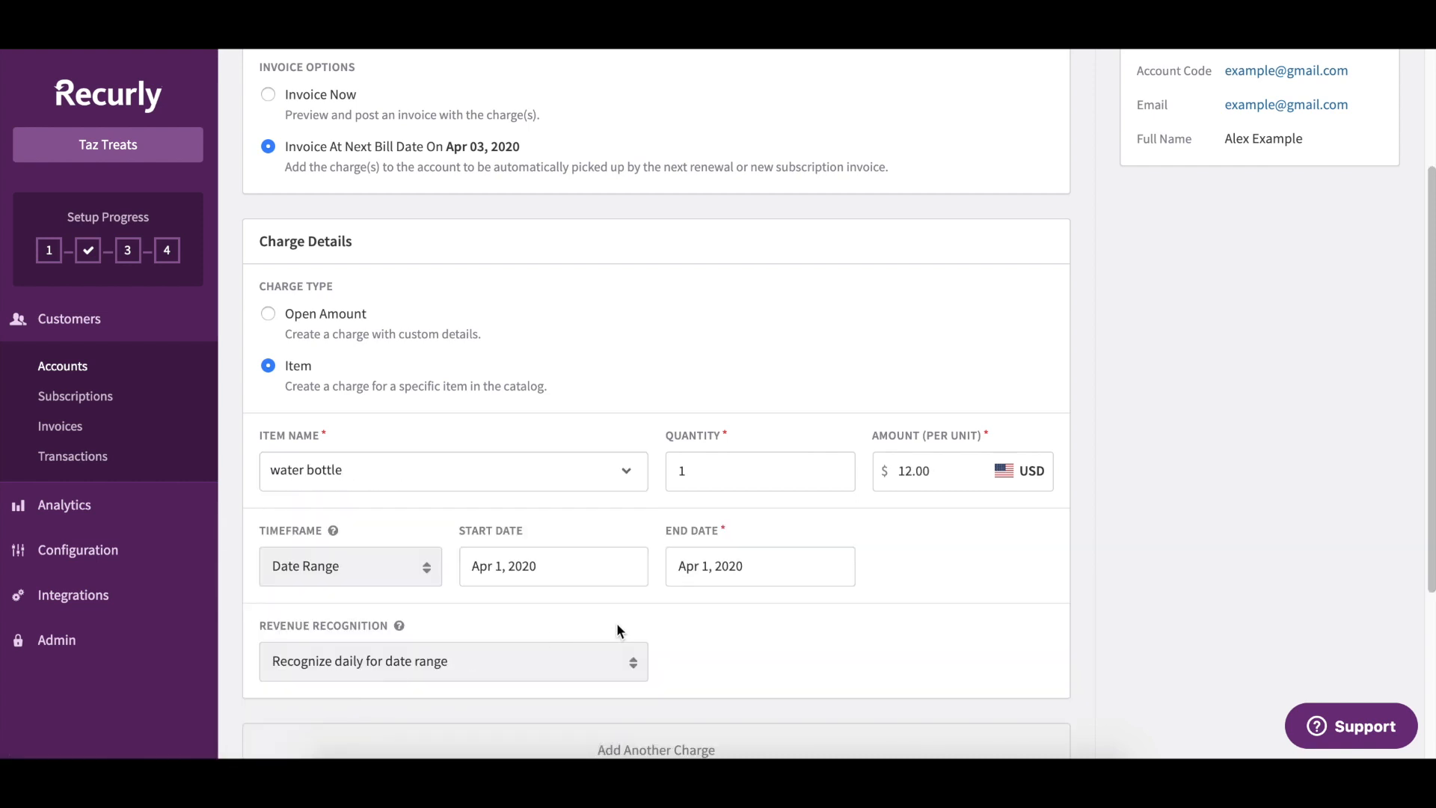
pyautogui.scroll(-3)
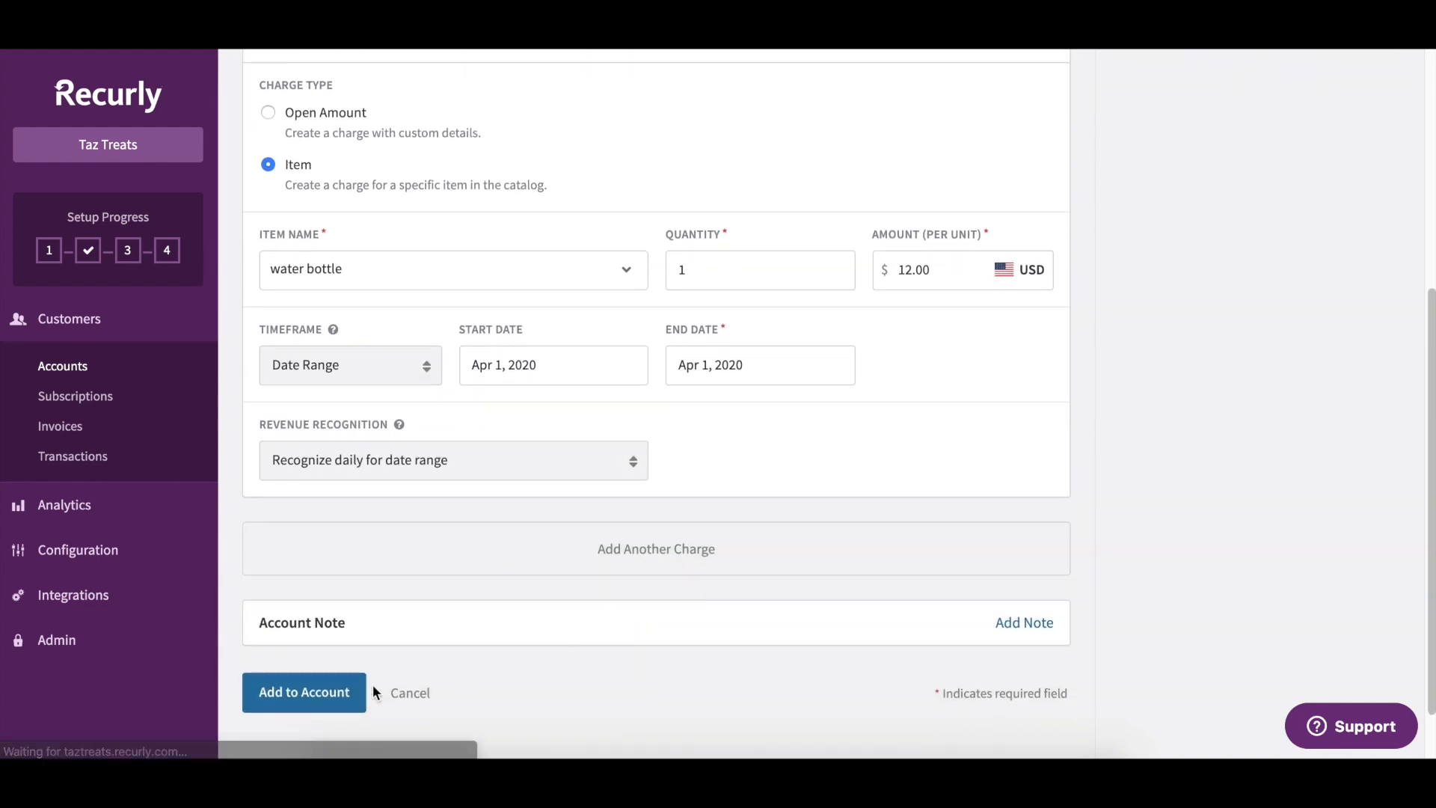
pyautogui.click(303, 691)
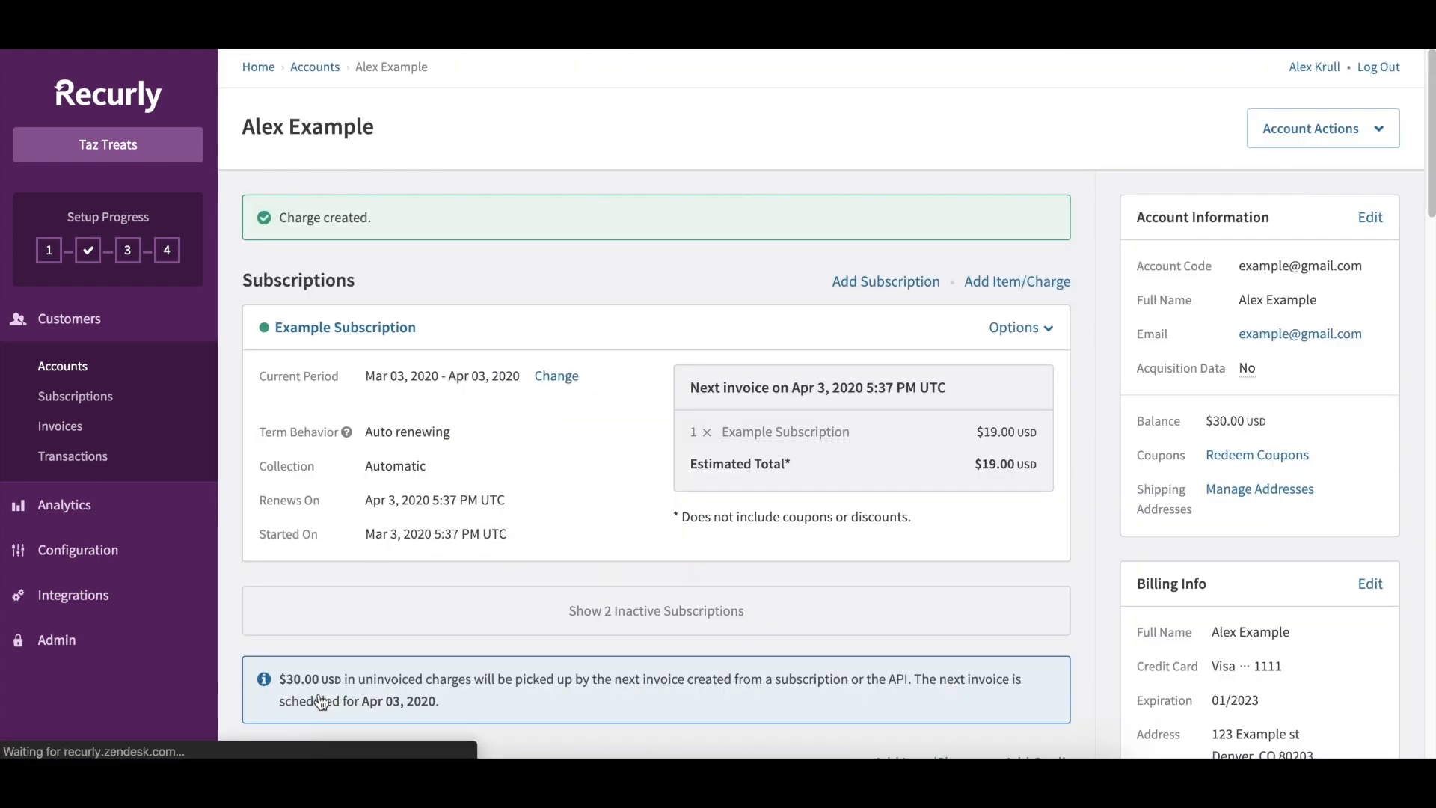